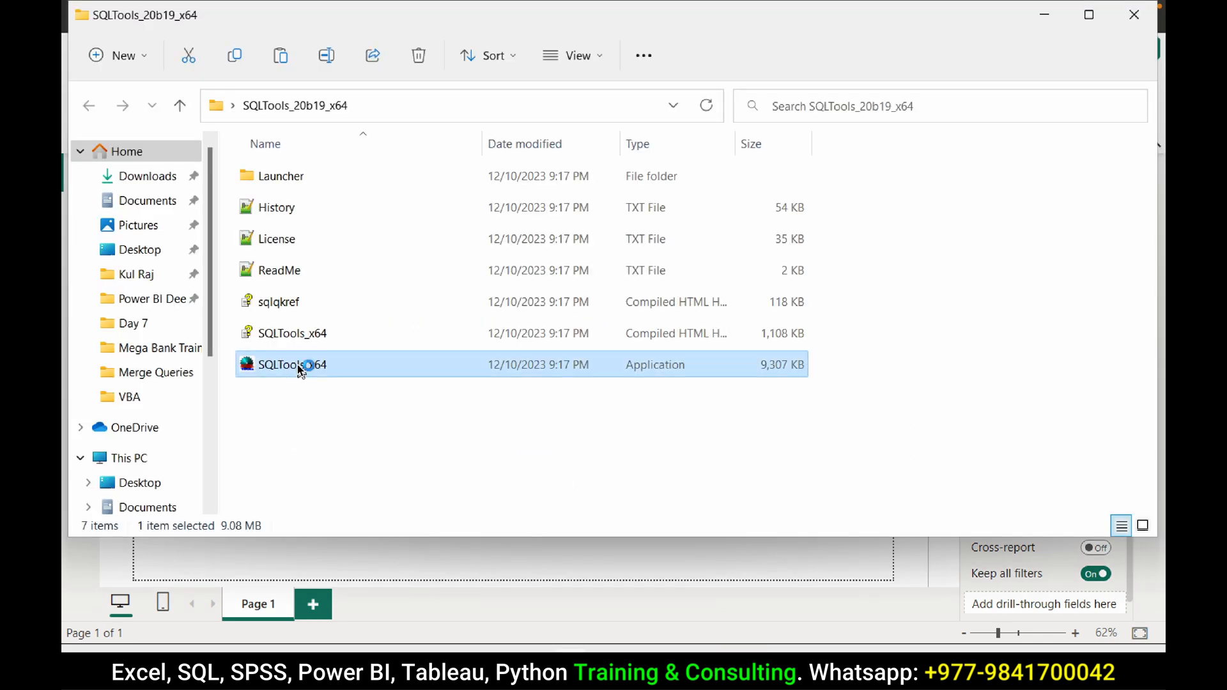
- Launch SQLTools, test and connect the hr connection to localhost, and select the COUNTRIES table
{"action": "double_click", "coordinate": [291, 364]}
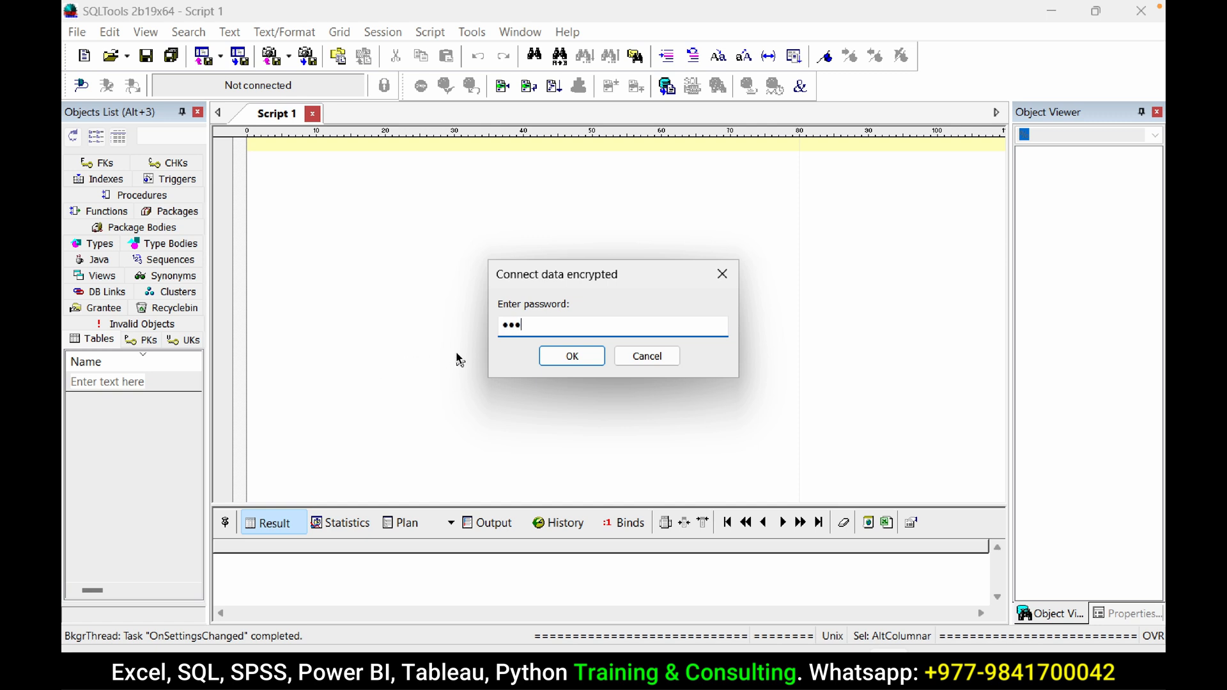
{"action": "left_click", "coordinate": [572, 357]}
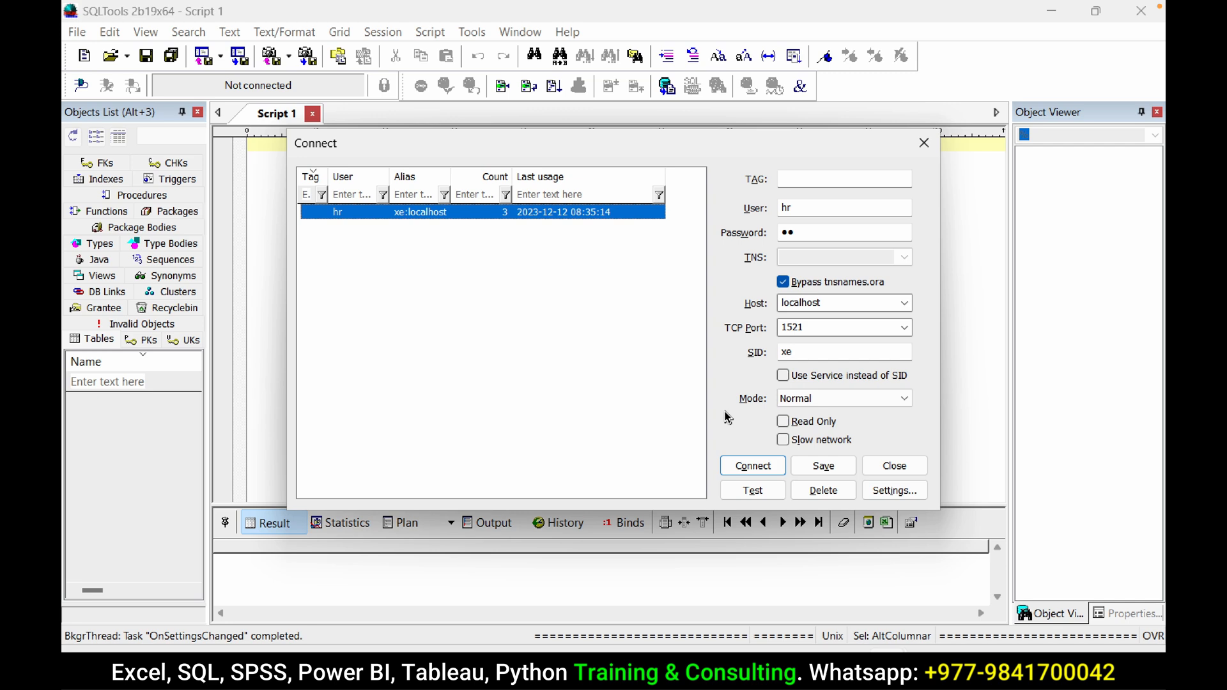
{"action": "left_click", "coordinate": [751, 489]}
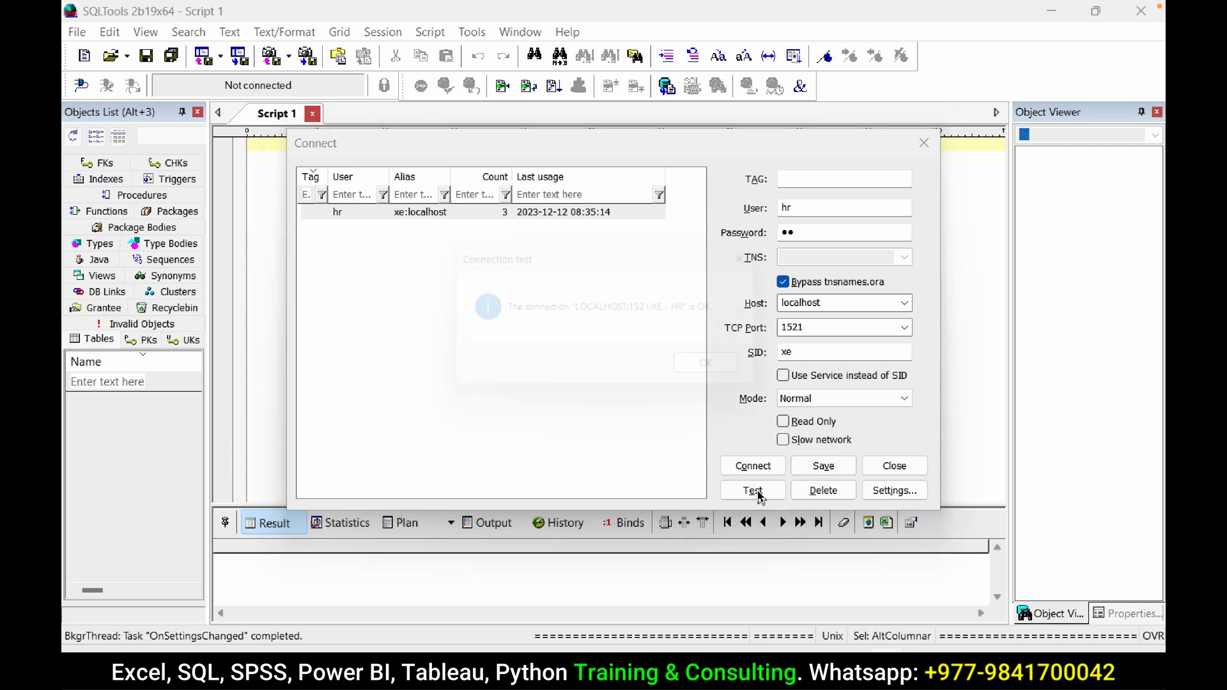
{"action": "left_click", "coordinate": [752, 465]}
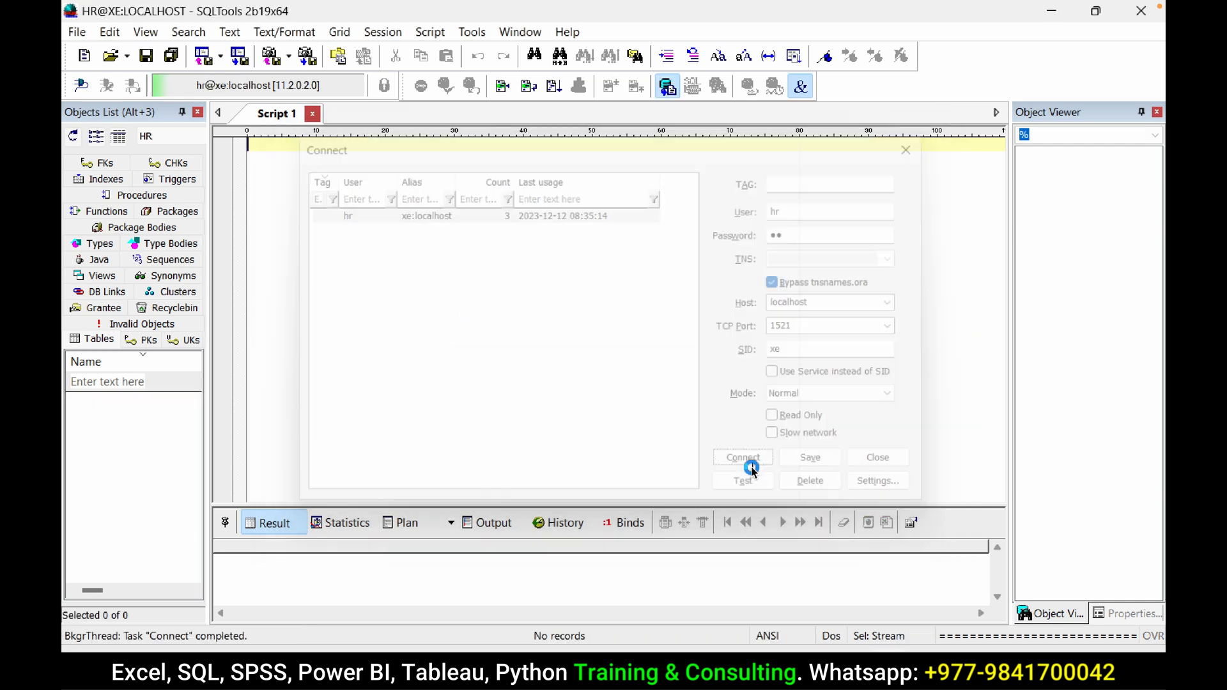
{"action": "left_click", "coordinate": [742, 458]}
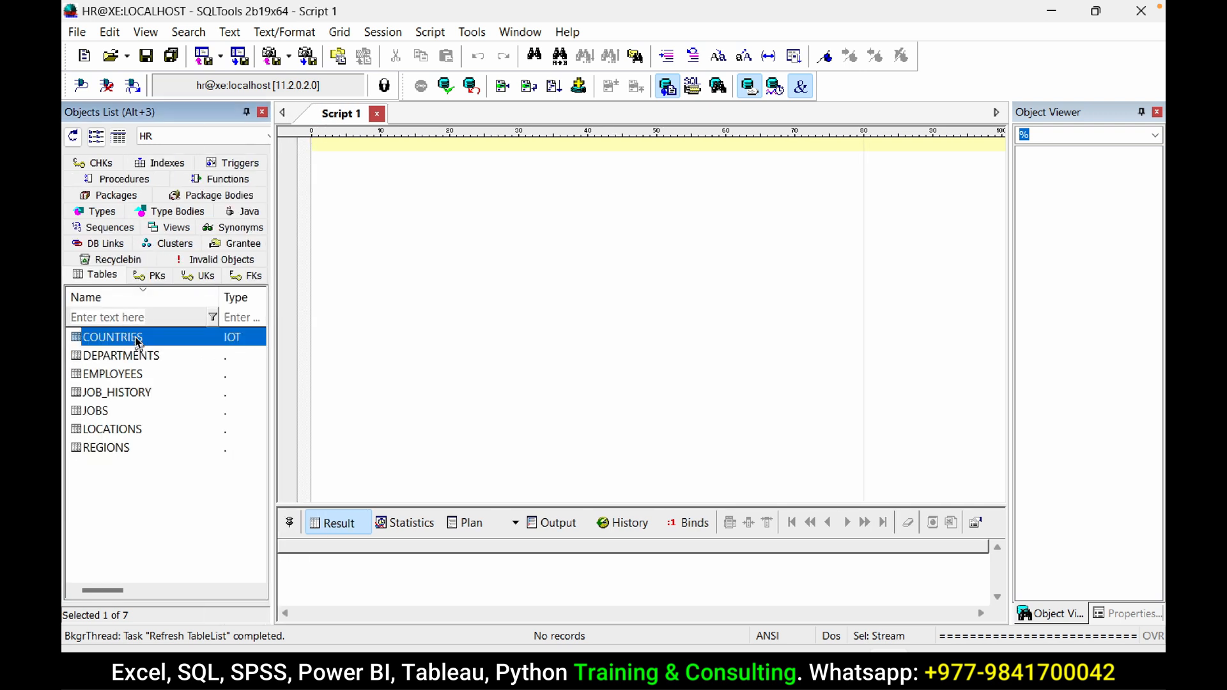
- Run SELECT * FROM countries and enlarge the results area to show the 25 country rows
{"action": "type", "text": "countries"}
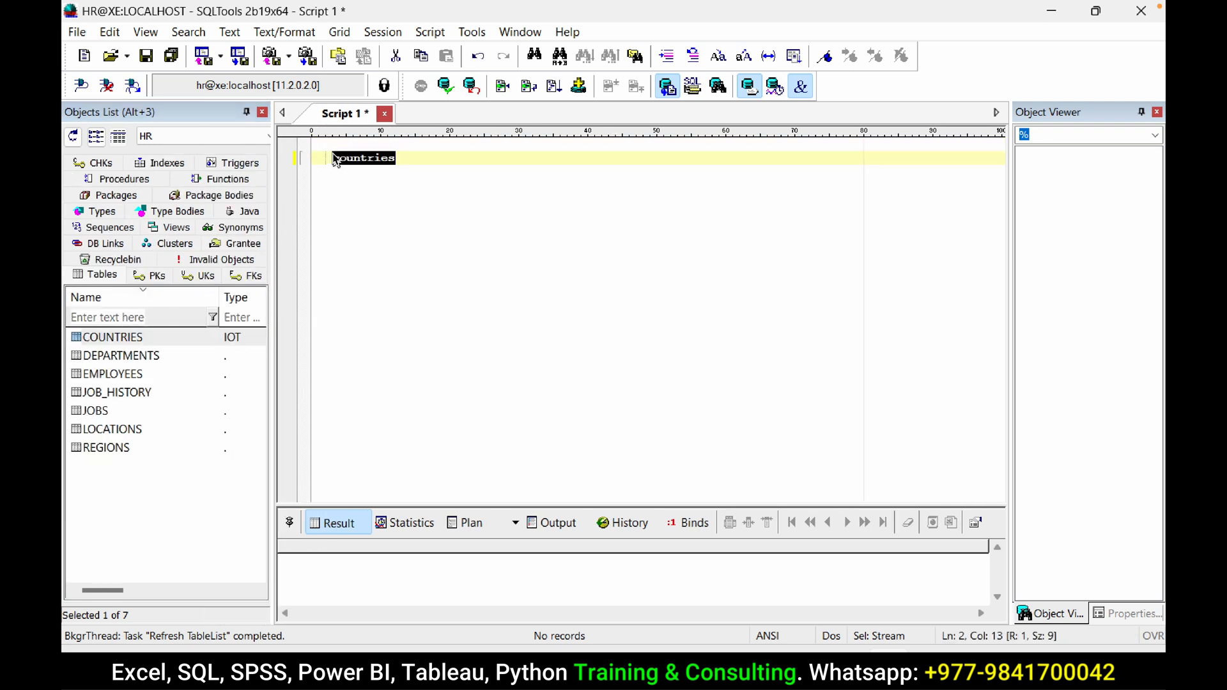
{"action": "type", "text": "SELECT *"}
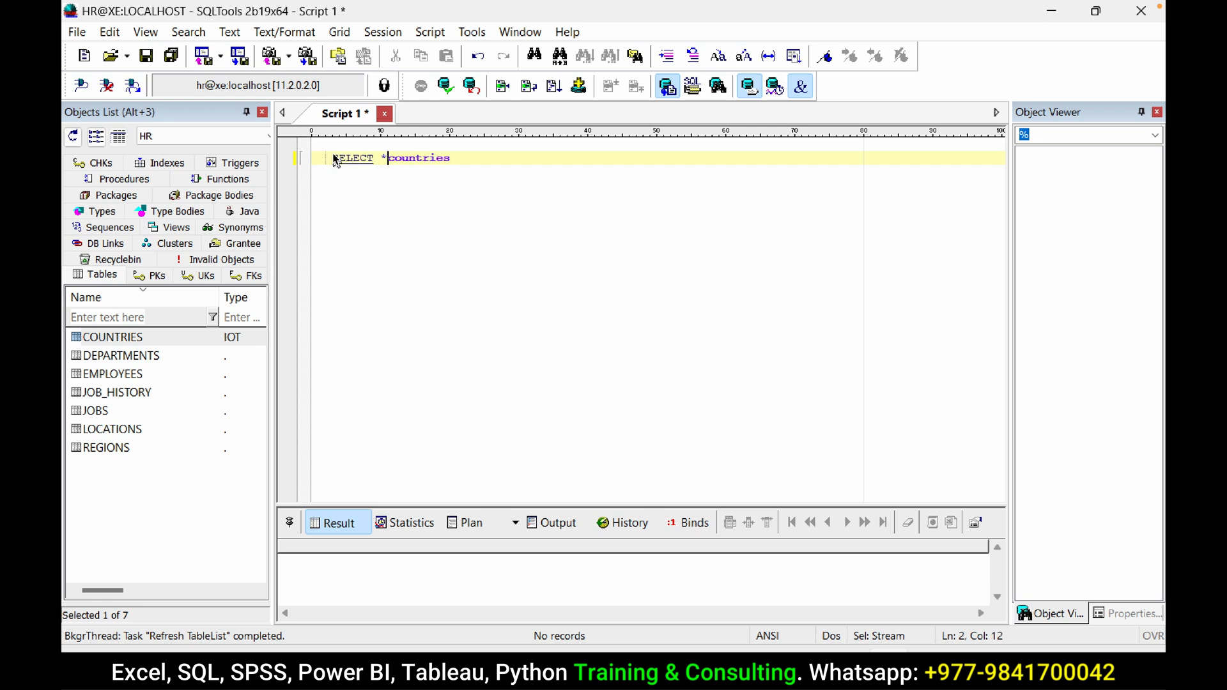
{"action": "type", "text": "FROM"}
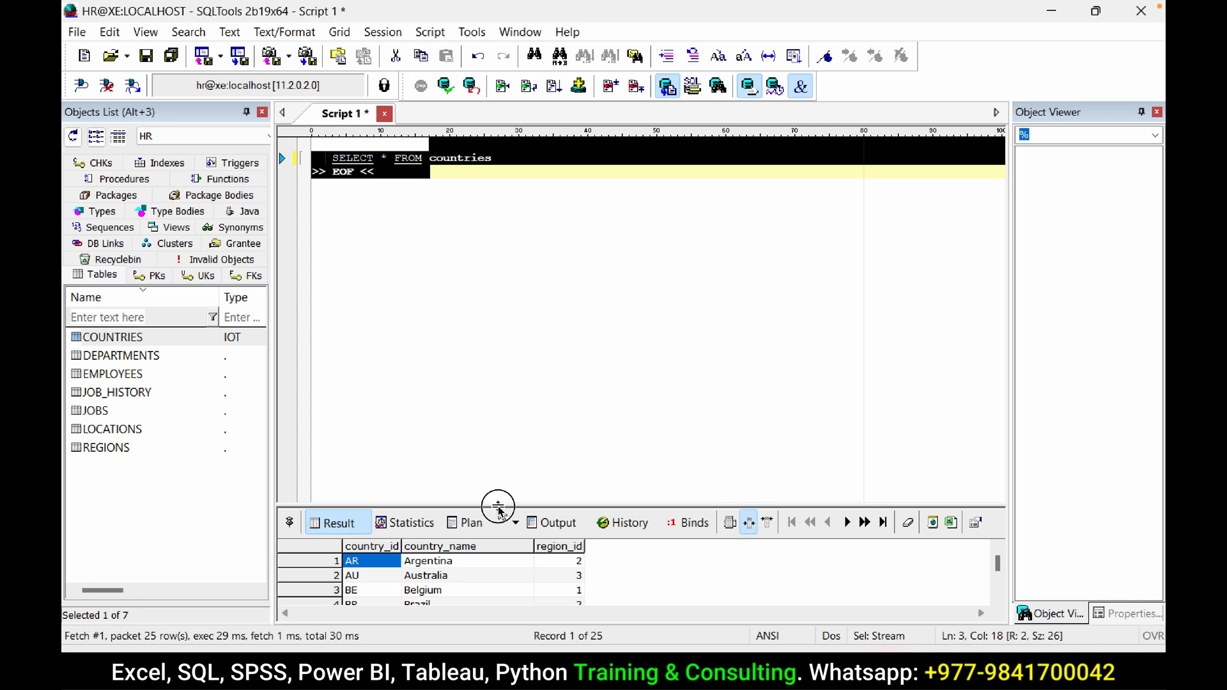
{"action": "left_click_drag", "start_coordinate": [497, 505], "coordinate": [497, 392]}
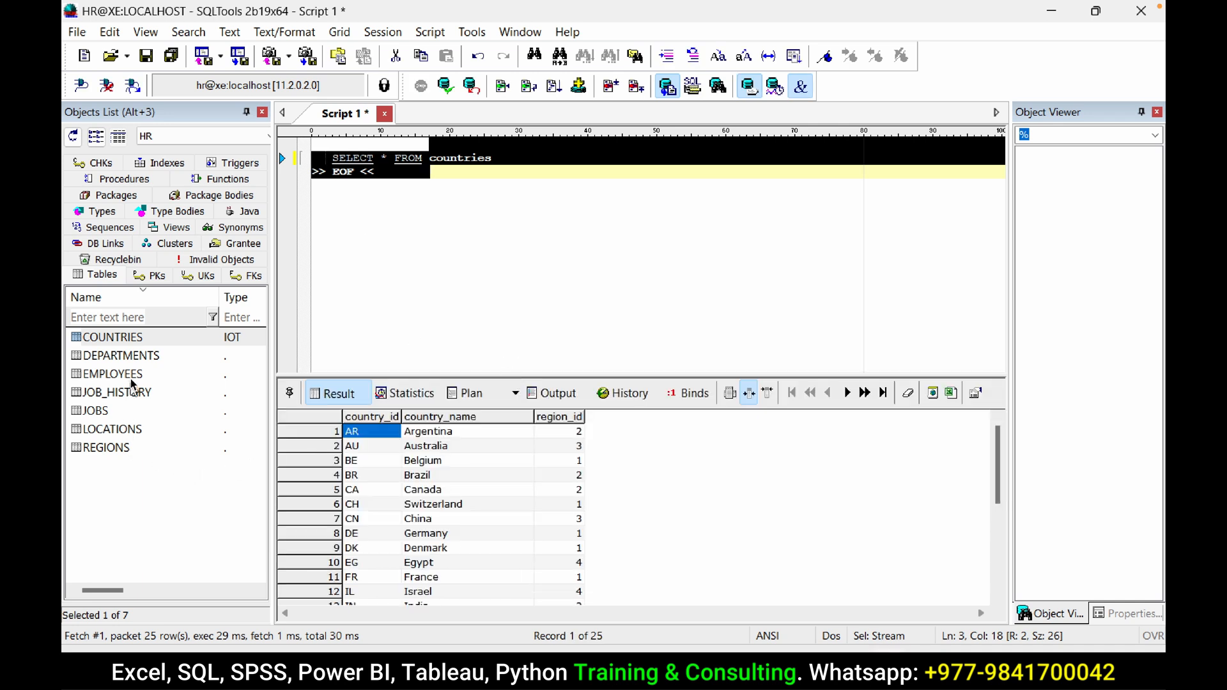
{"action": "mouse_move", "coordinate": [139, 459]}
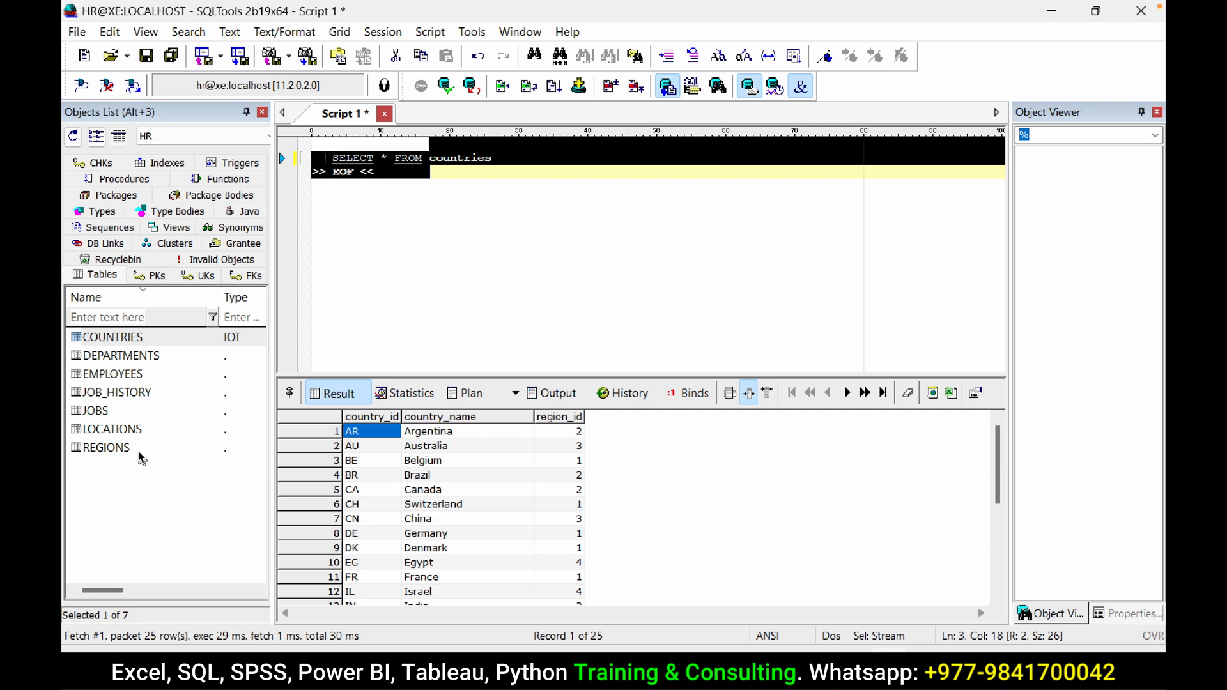
{"action": "mouse_move", "coordinate": [697, 627]}
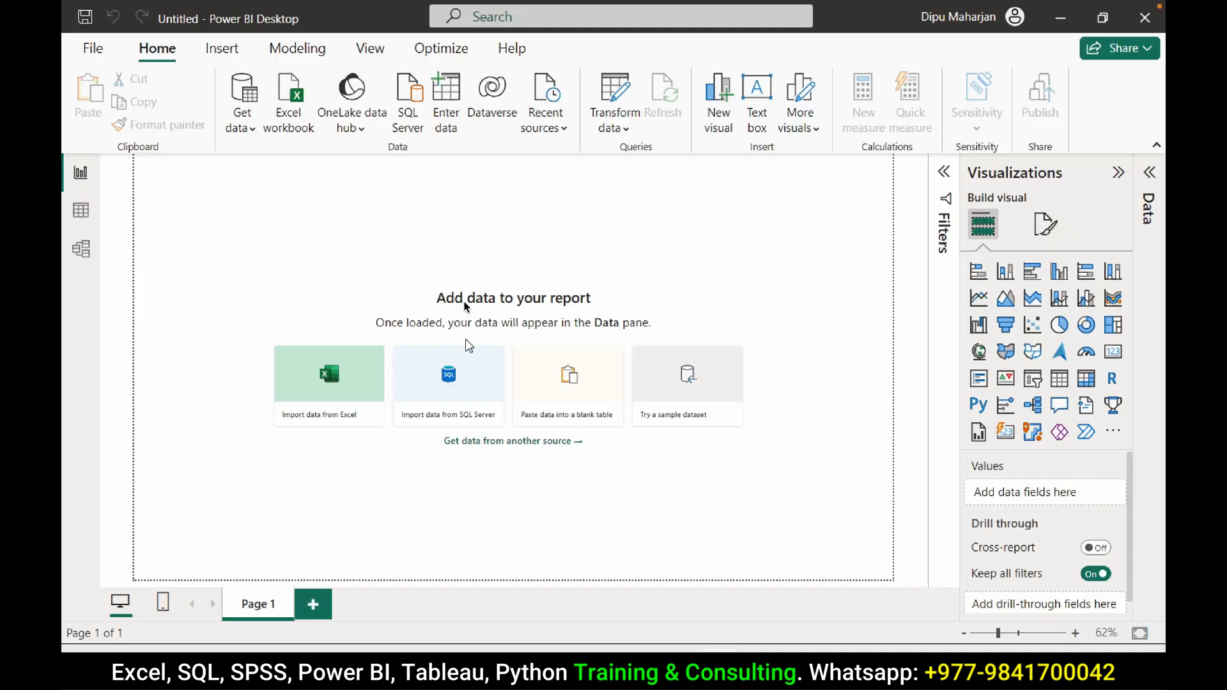
- Start a Get Data connection using the Oracle database connector
{"action": "left_click", "coordinate": [241, 102]}
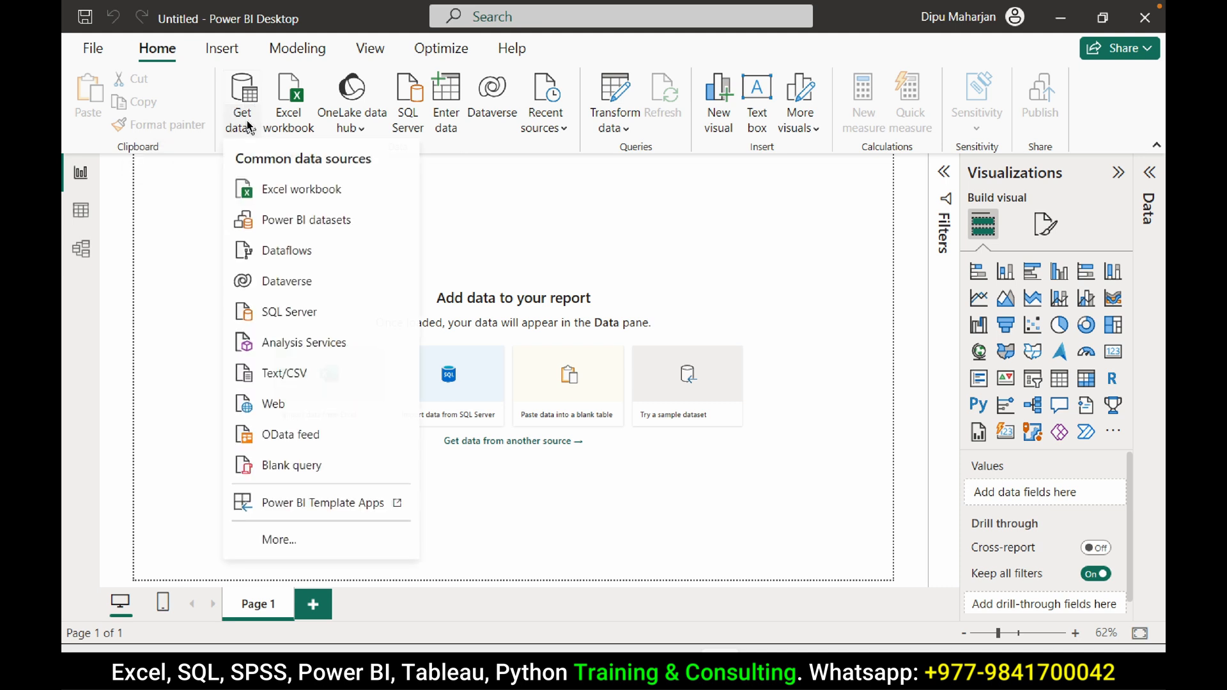
{"action": "left_click", "coordinate": [284, 545]}
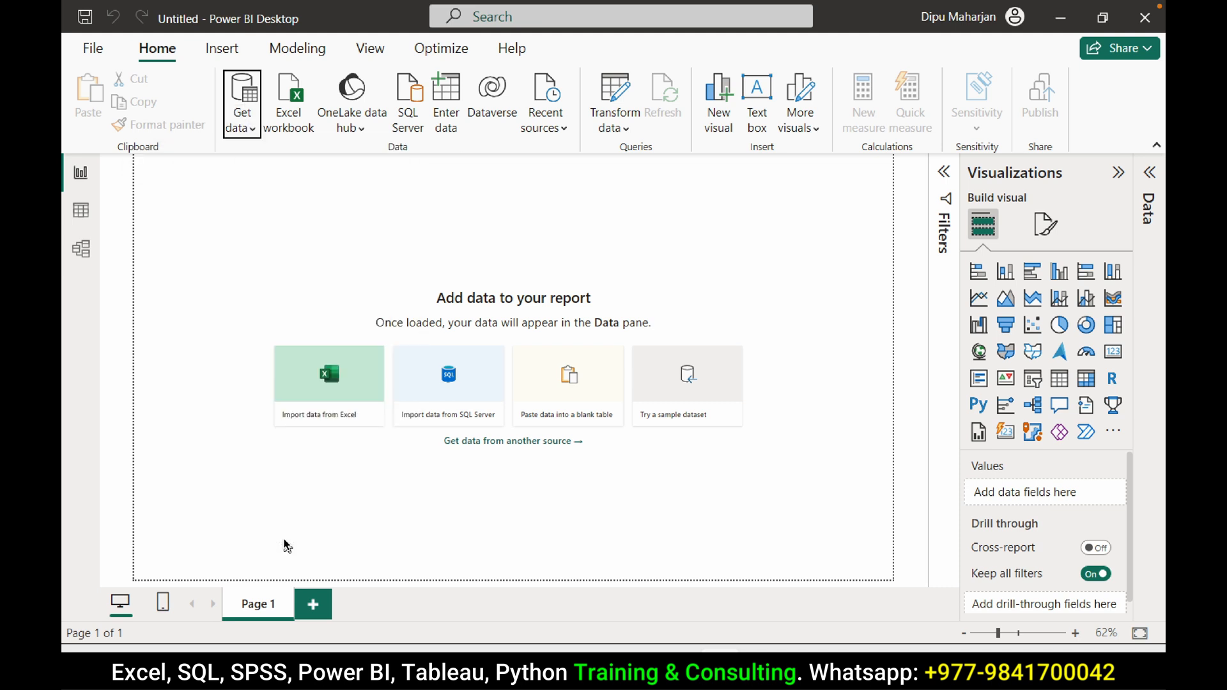
{"action": "left_click", "coordinate": [242, 102]}
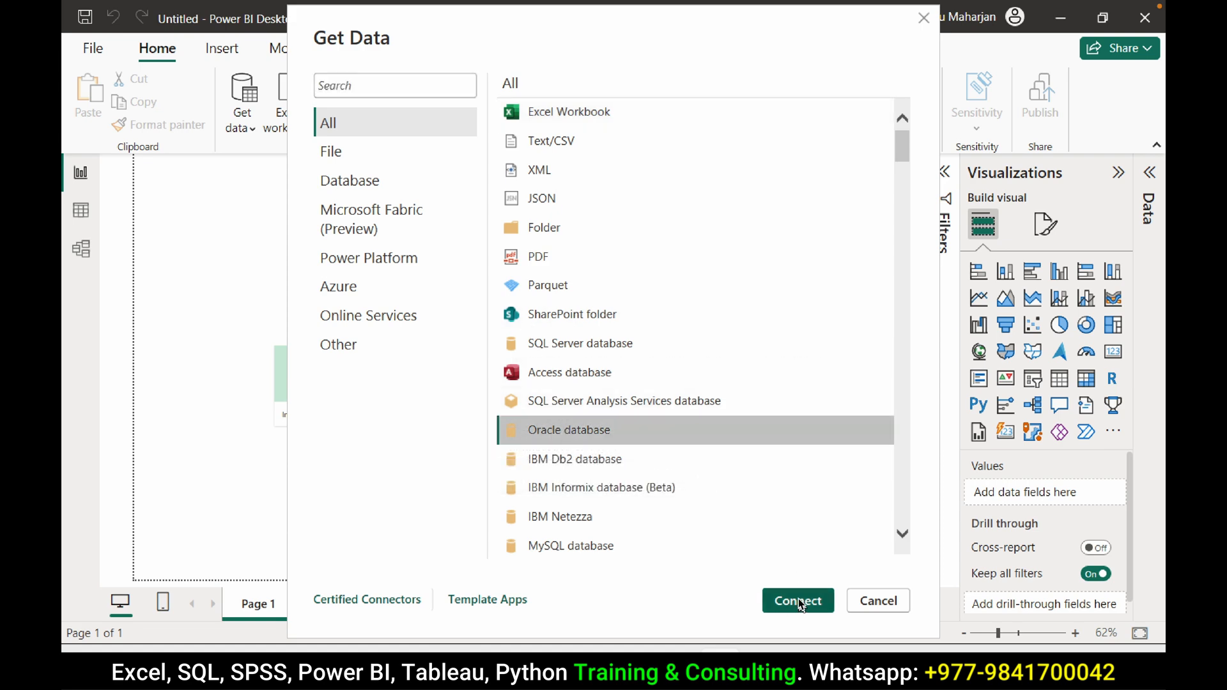
{"action": "left_click", "coordinate": [798, 600]}
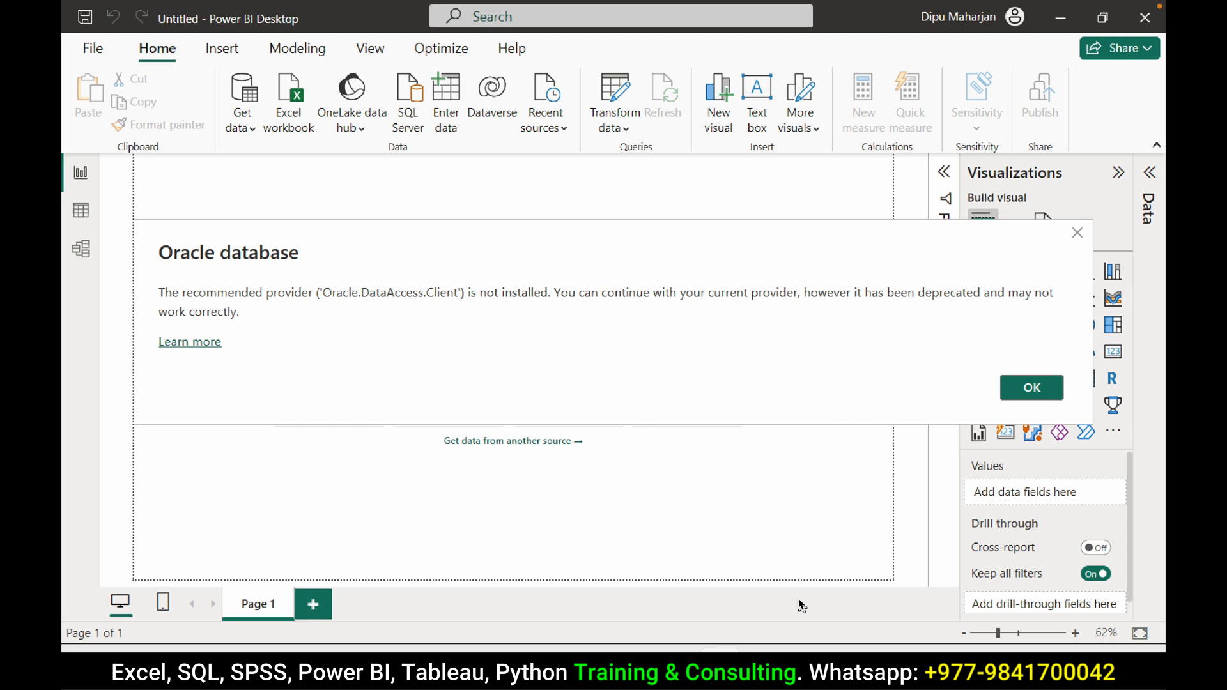
{"action": "mouse_move", "coordinate": [389, 248]}
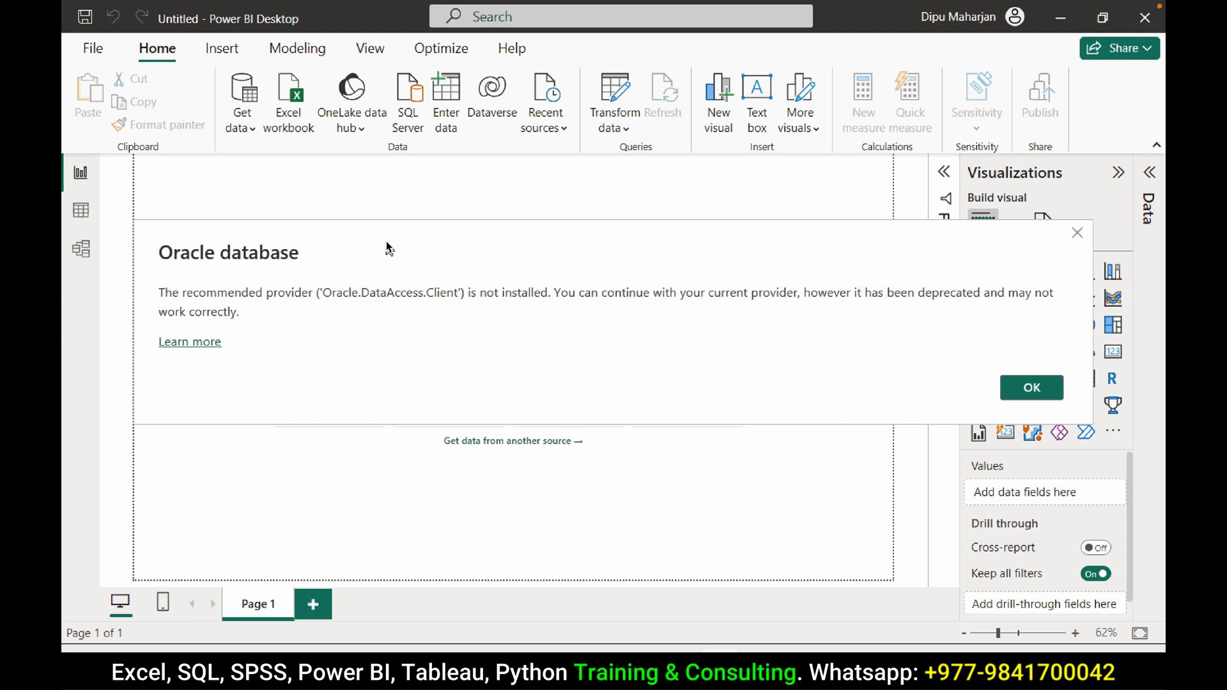
{"action": "mouse_move", "coordinate": [269, 305]}
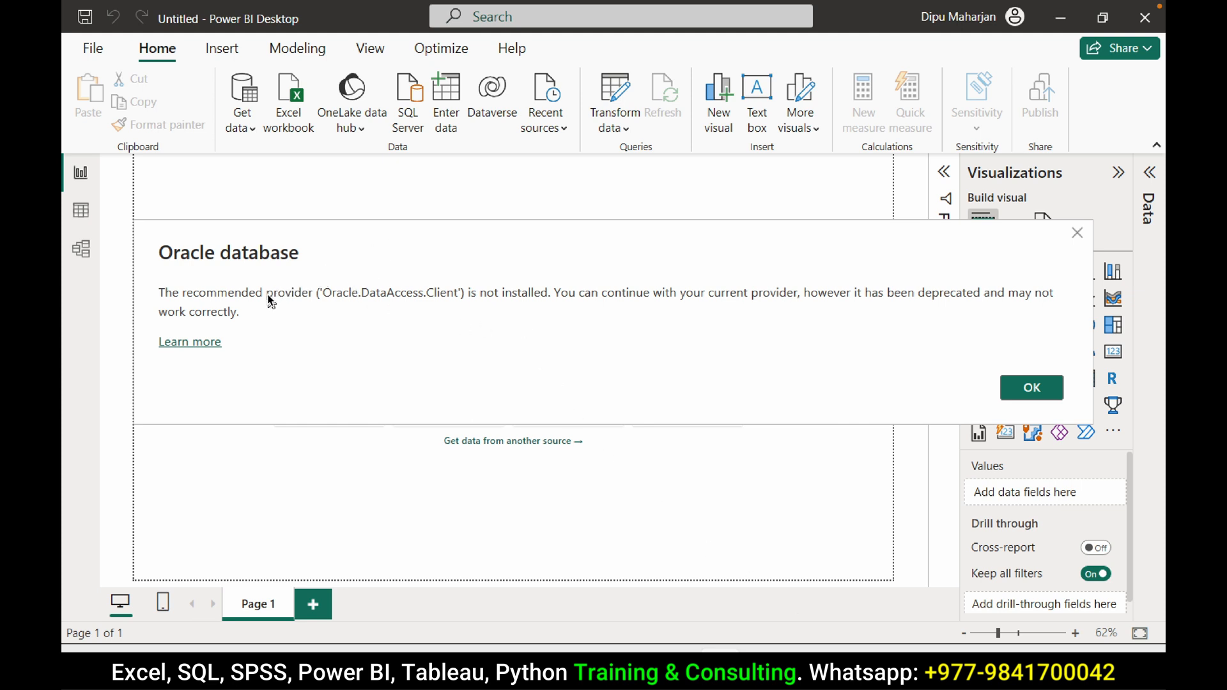
{"action": "mouse_move", "coordinate": [424, 308]}
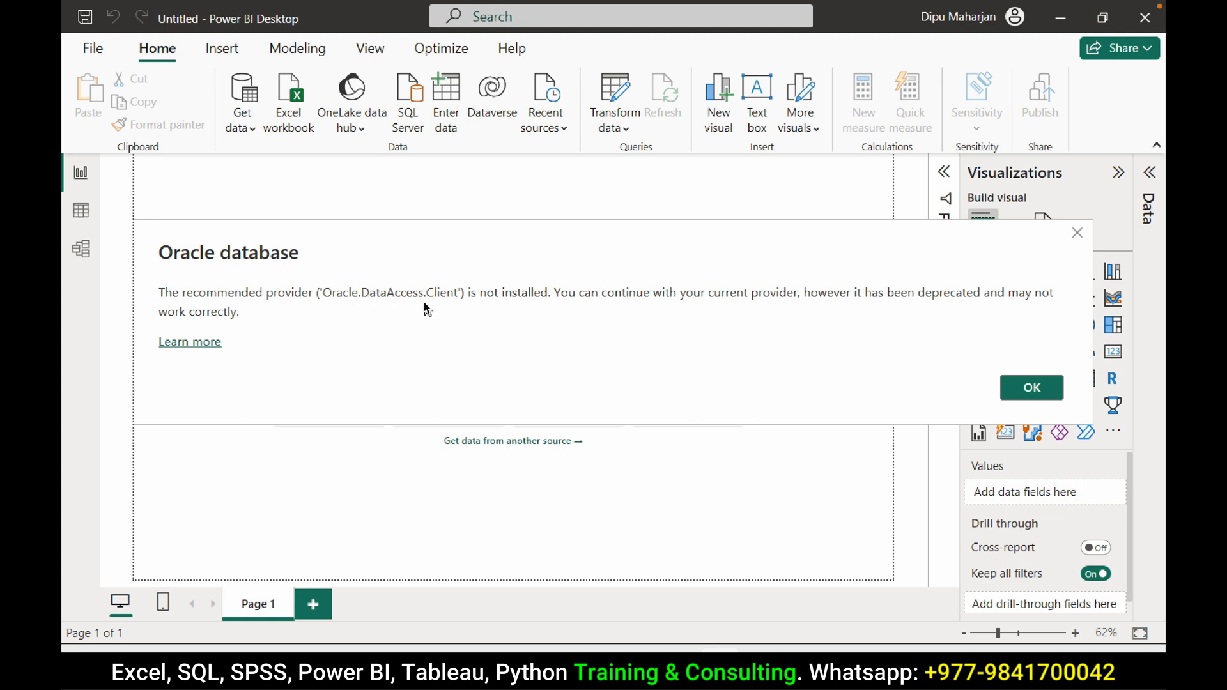
{"action": "mouse_move", "coordinate": [204, 351]}
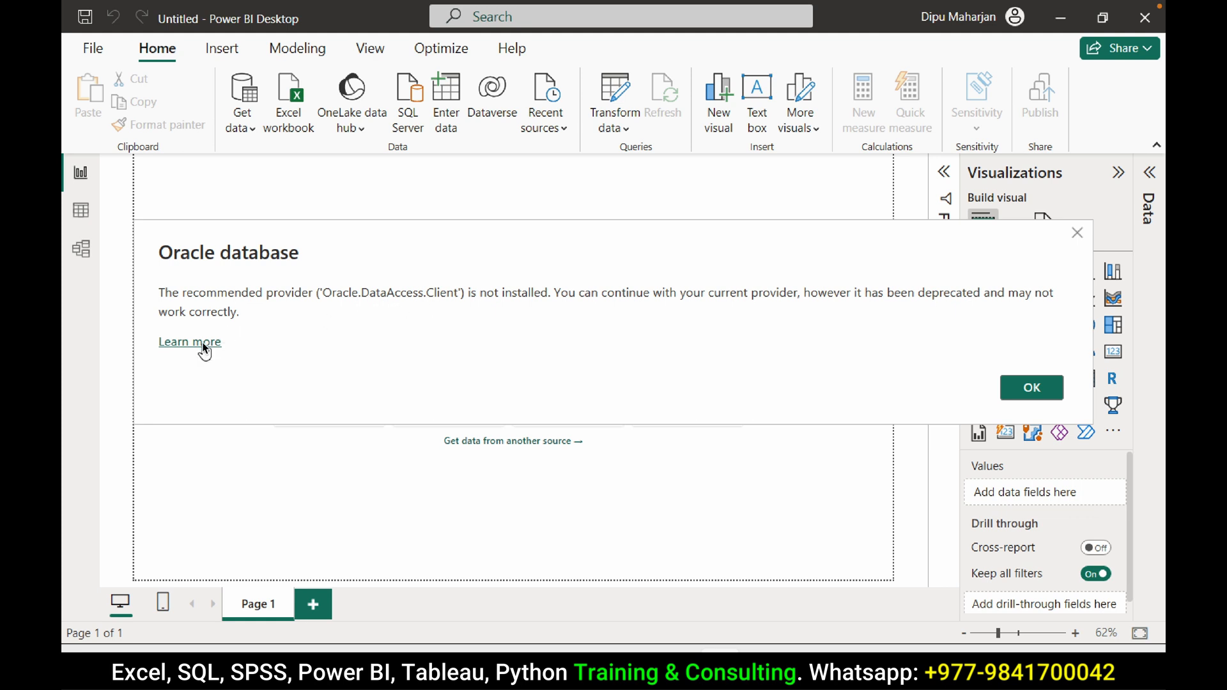
- Follow the Learn more link about the missing Oracle provider
{"action": "left_click", "coordinate": [189, 341]}
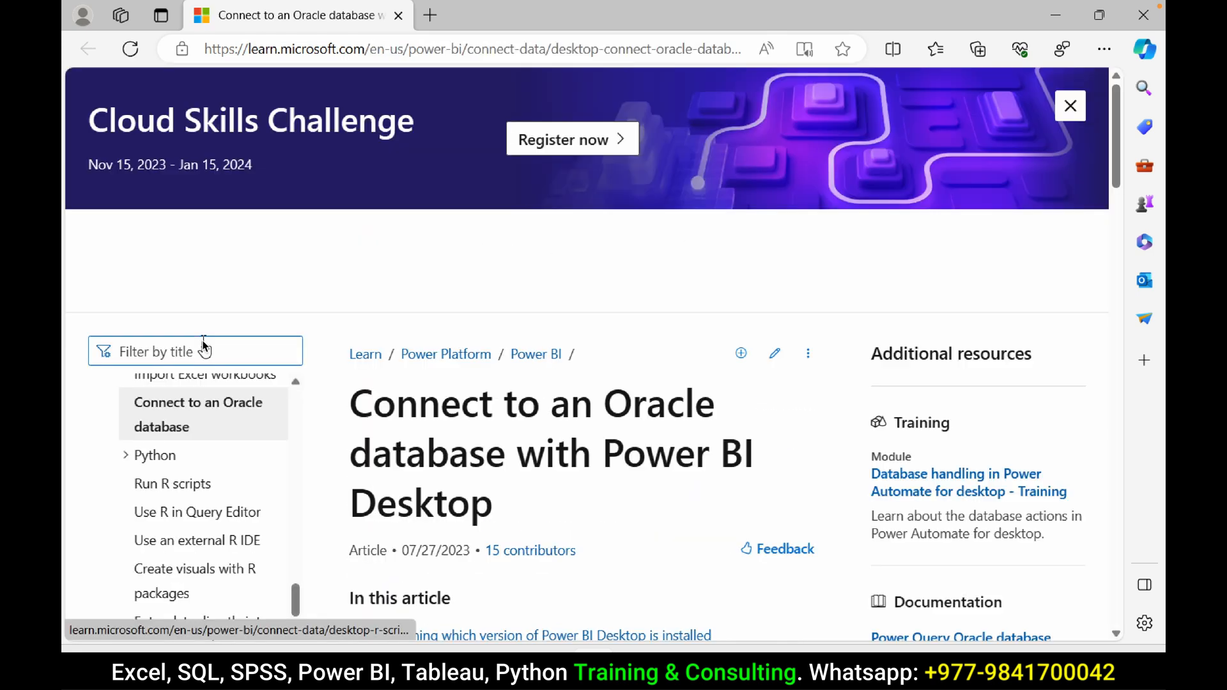
- From the Microsoft Learn article, go to Oracle's Oracle Client for Microsoft Tools page
{"action": "scroll", "scroll_direction": "down", "scroll_amount": 3}
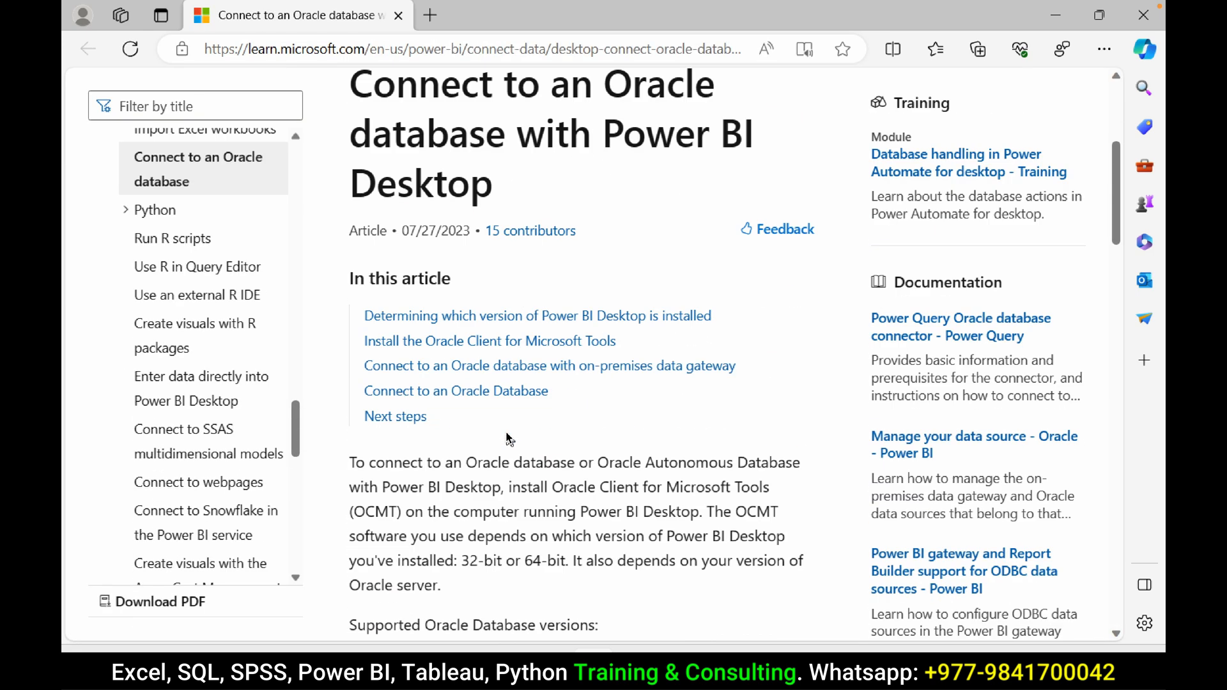
{"action": "scroll", "scroll_direction": "down", "scroll_amount": 3}
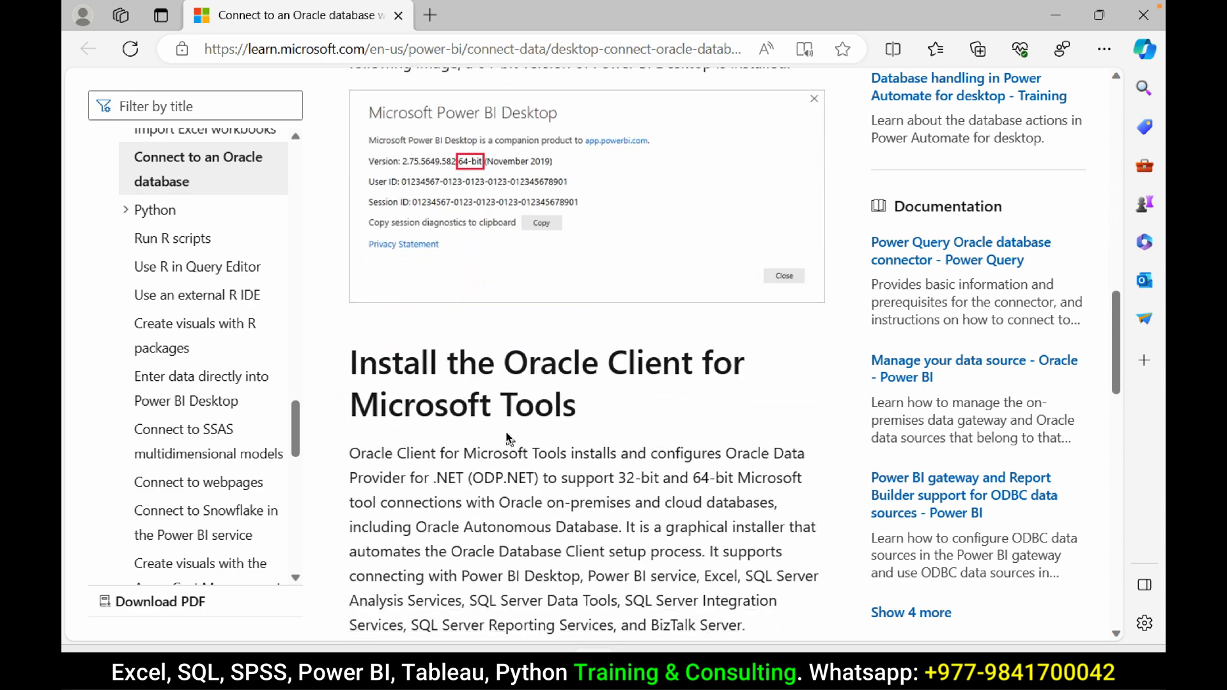
{"action": "scroll", "scroll_direction": "down", "scroll_amount": 3}
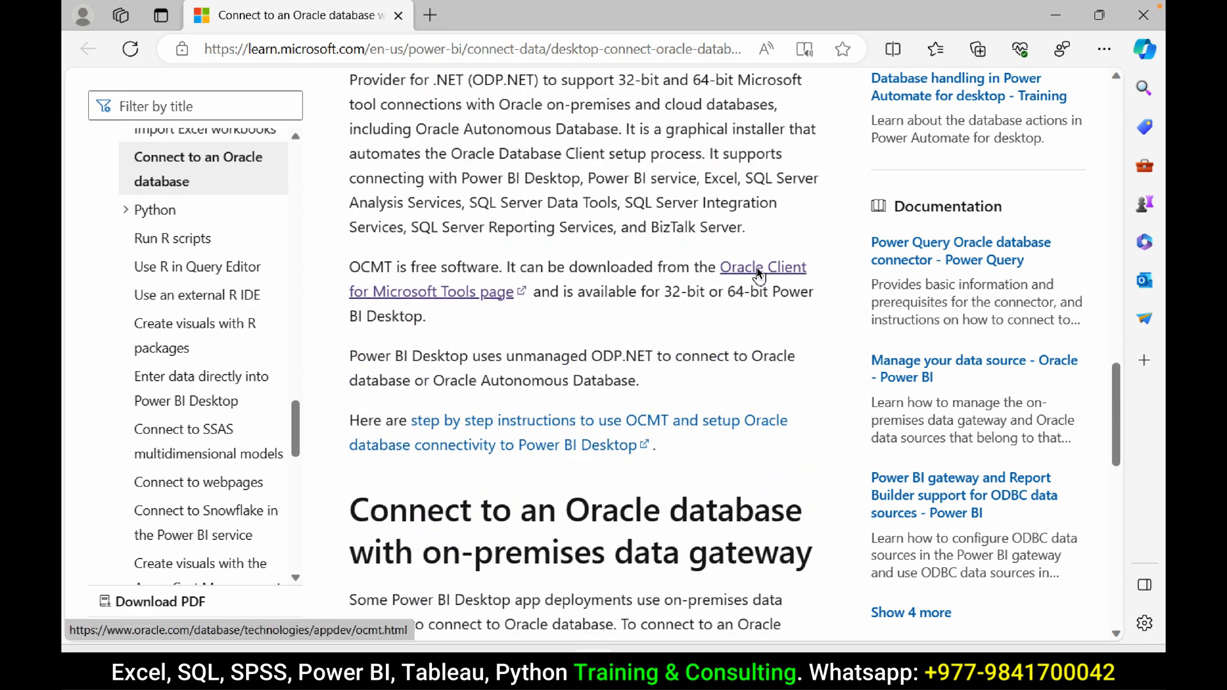
{"action": "left_click", "coordinate": [761, 267]}
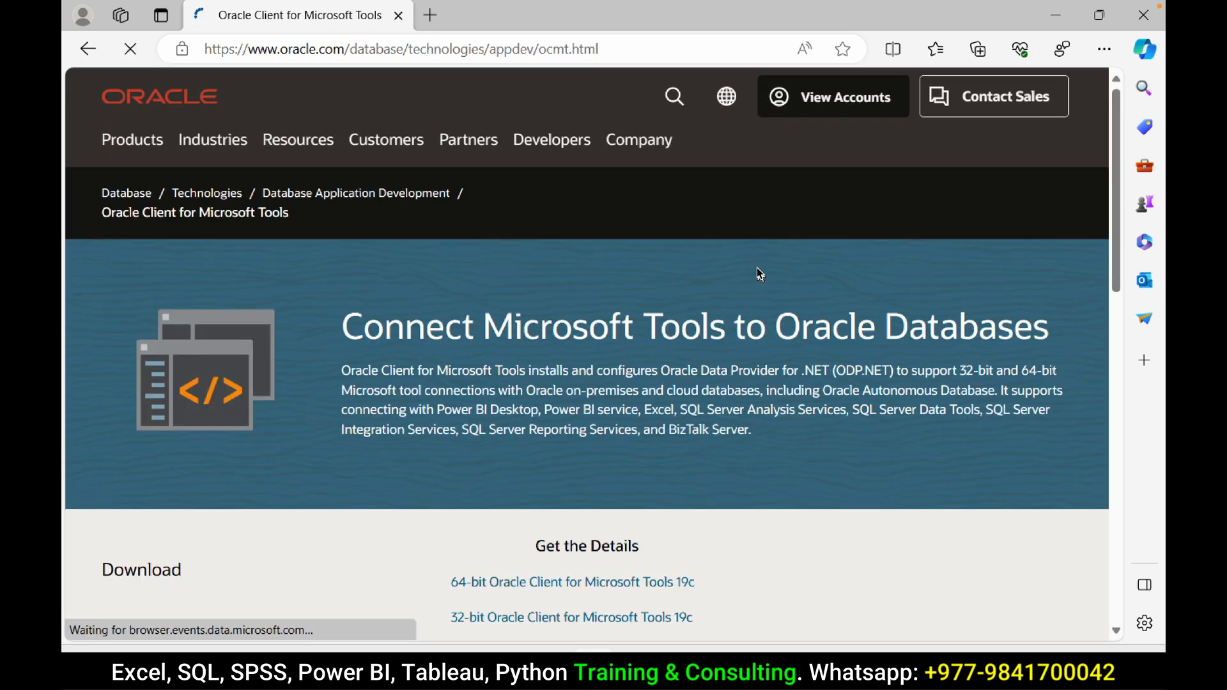
- Download the 64-bit Oracle Client for Microsoft Tools 19c and show it in the Downloads folder
{"action": "scroll", "scroll_direction": "down", "scroll_amount": 3}
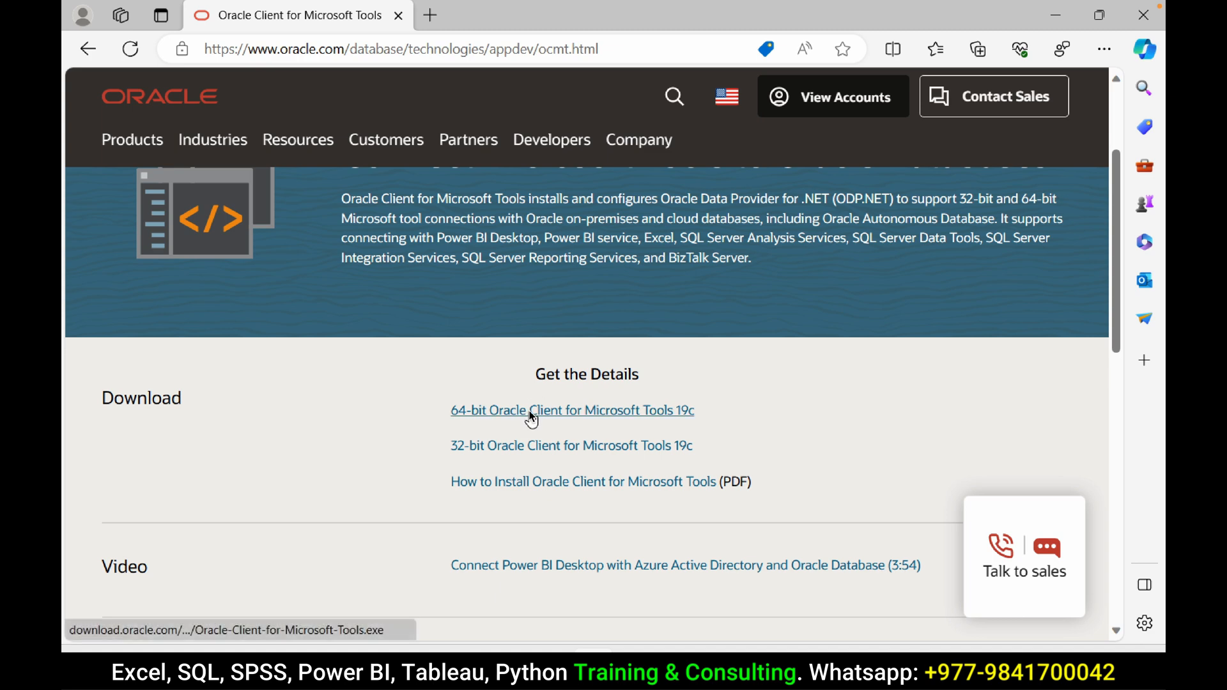
{"action": "left_click", "coordinate": [573, 410]}
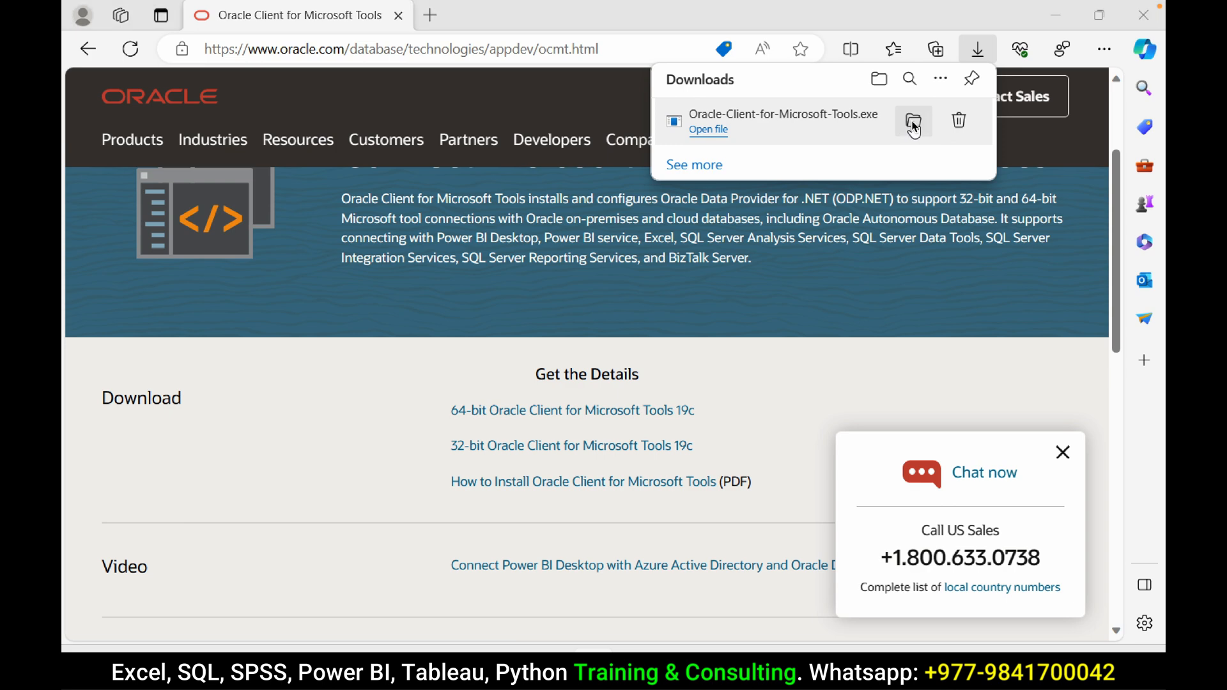
{"action": "left_click", "coordinate": [913, 122]}
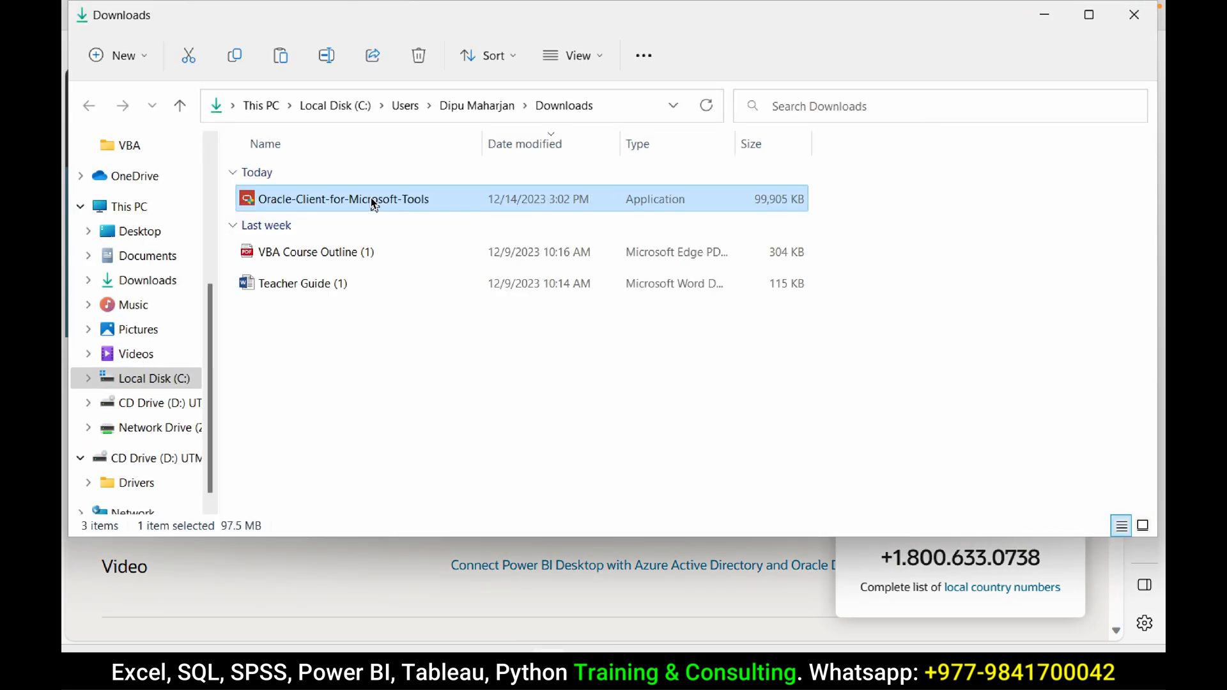
- Run the Oracle Client installer with the Default setup type
{"action": "double_click", "coordinate": [343, 200]}
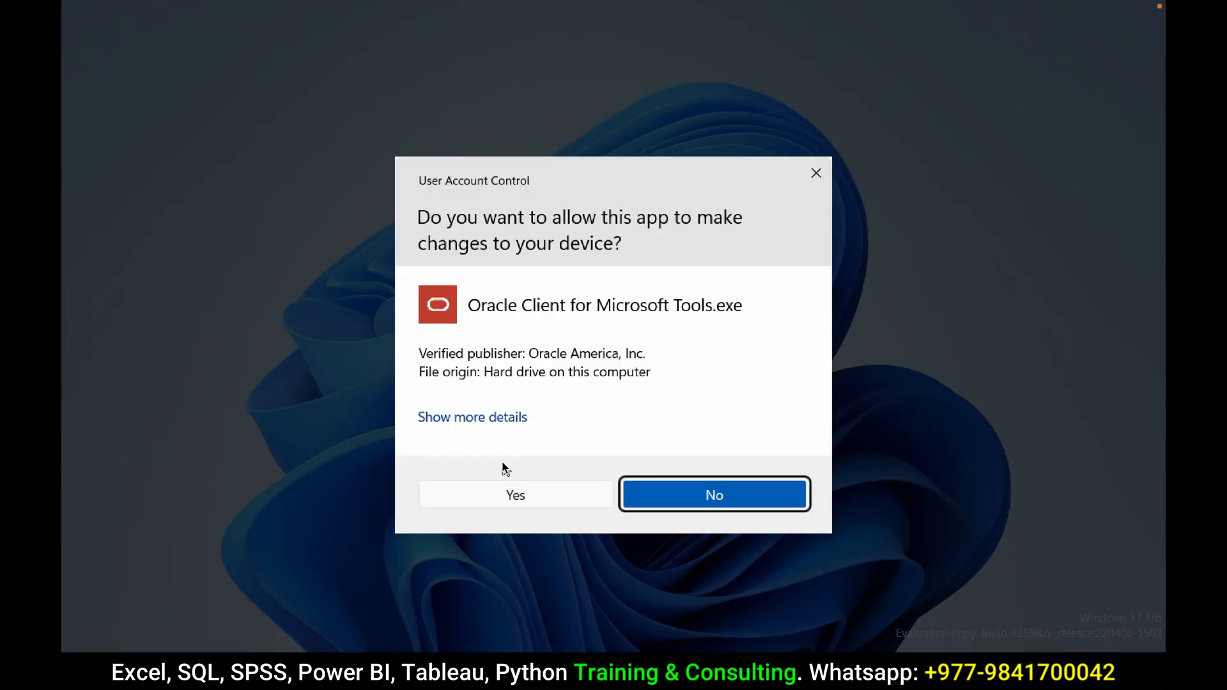
{"action": "left_click", "coordinate": [515, 494]}
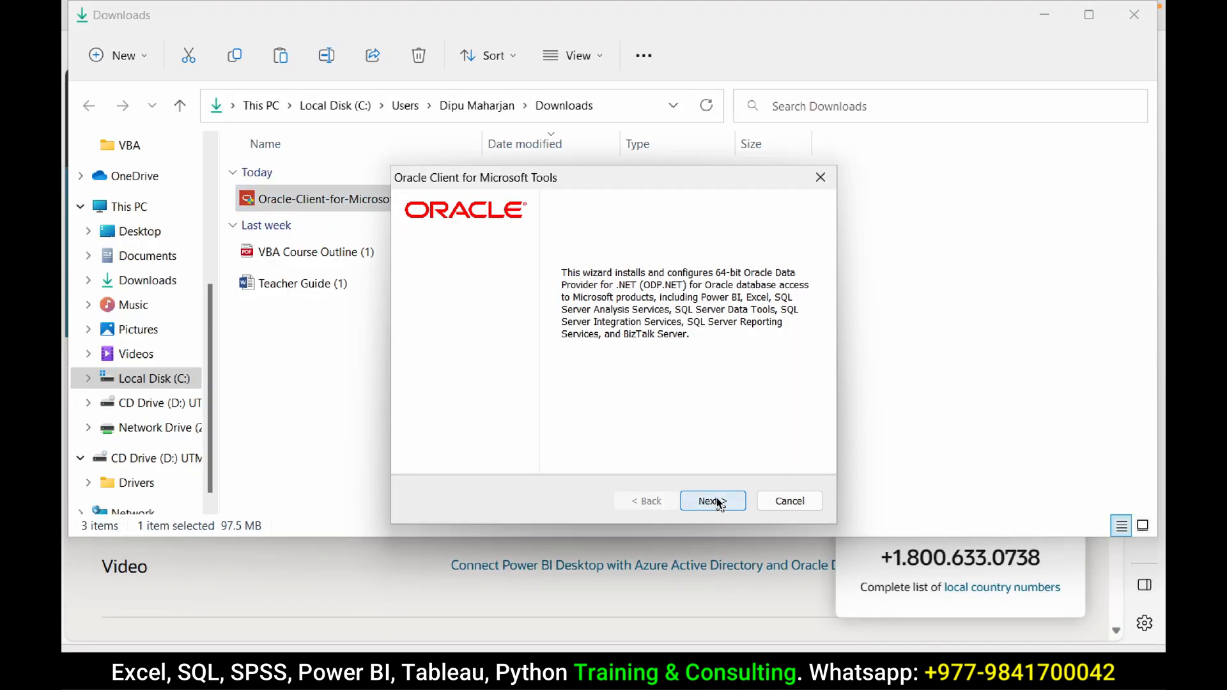
{"action": "left_click", "coordinate": [712, 501]}
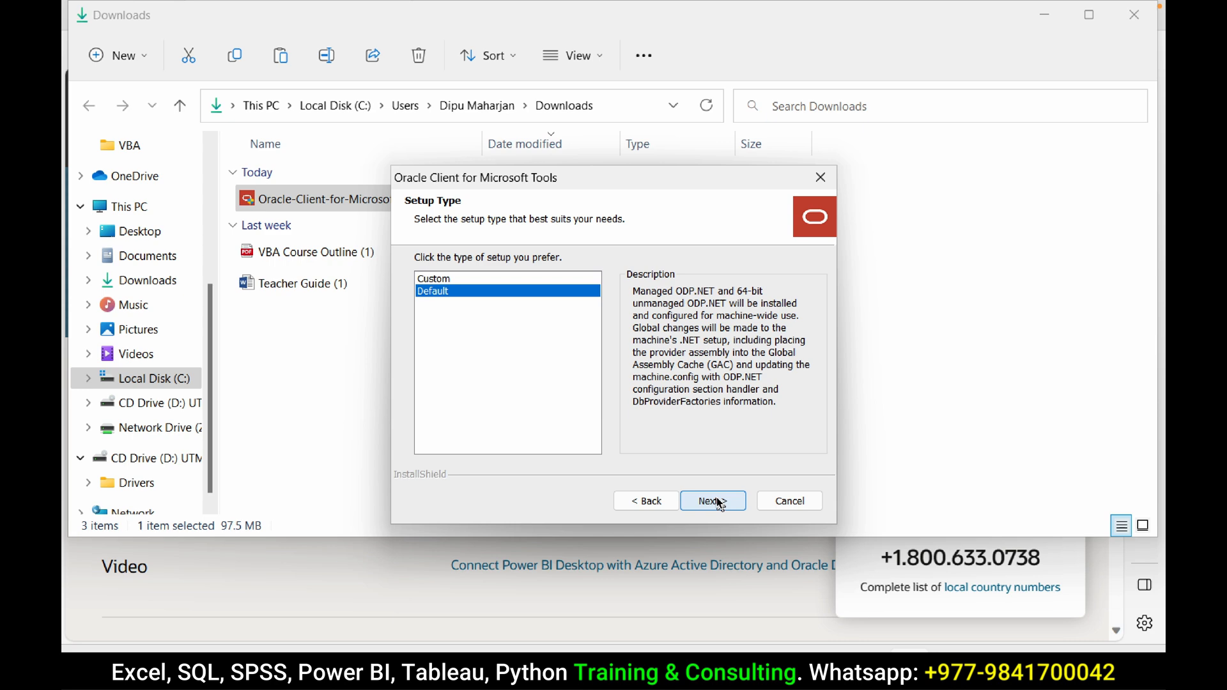
{"action": "left_click", "coordinate": [710, 502]}
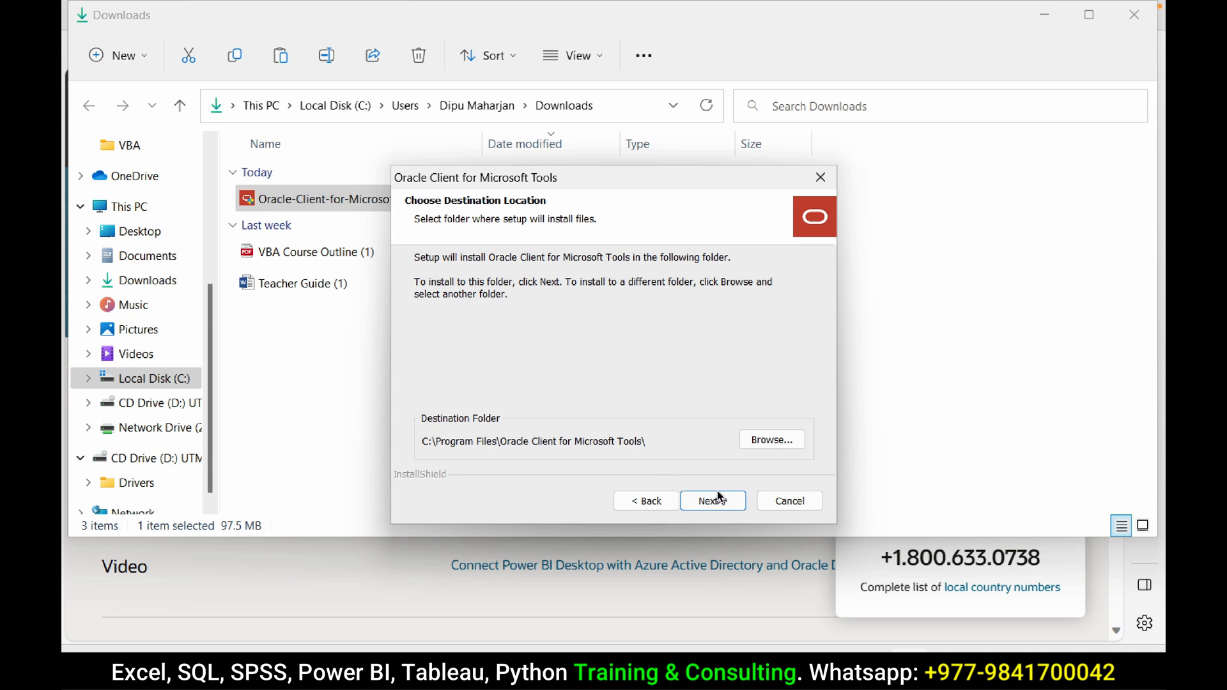
- Accept the default install folder and configuration directory and start the installation
{"action": "left_click", "coordinate": [709, 501]}
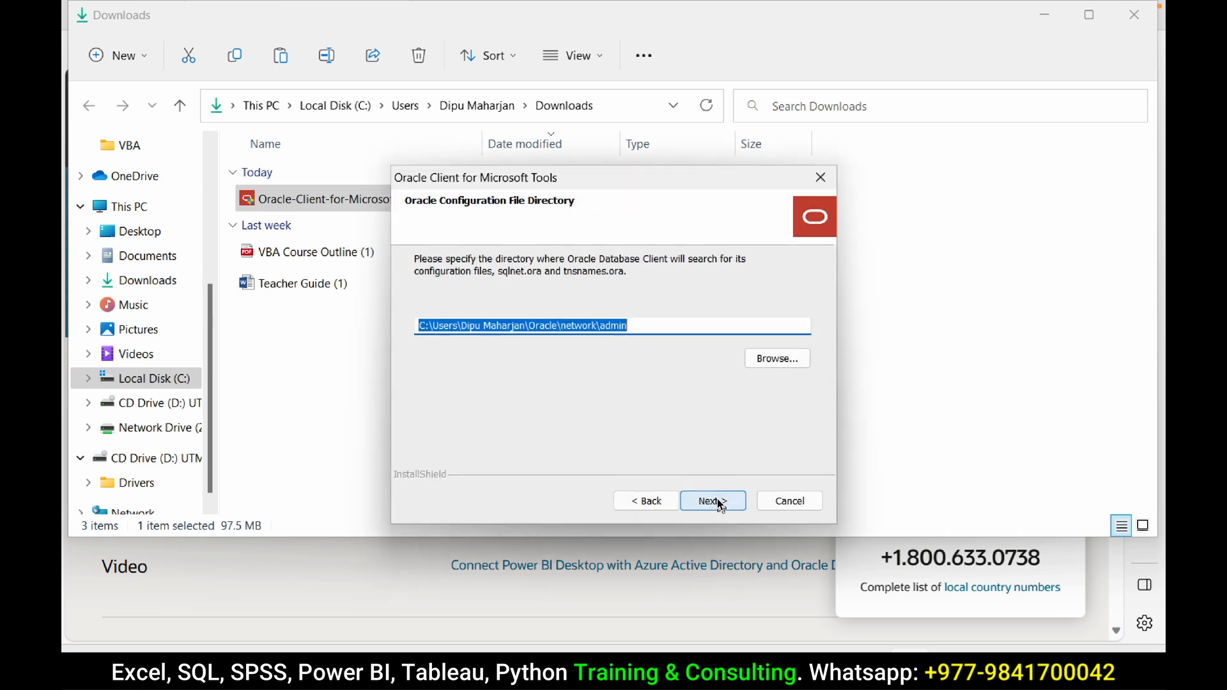
{"action": "left_click", "coordinate": [709, 501]}
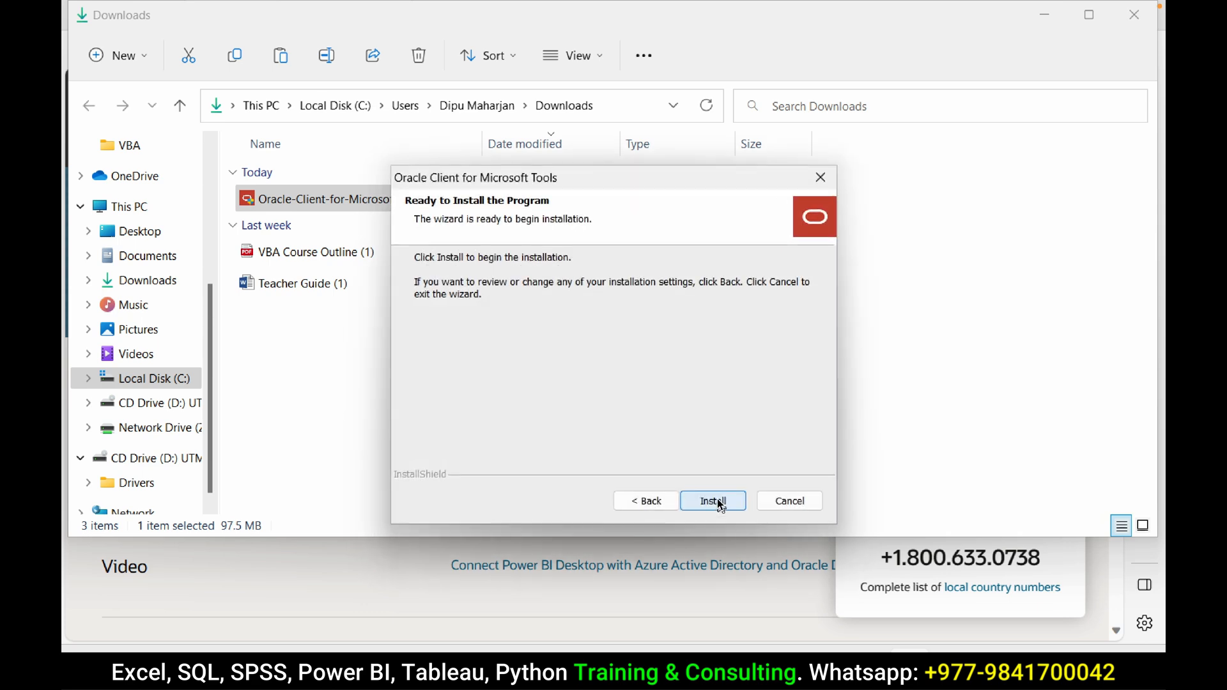
{"action": "left_click", "coordinate": [712, 501]}
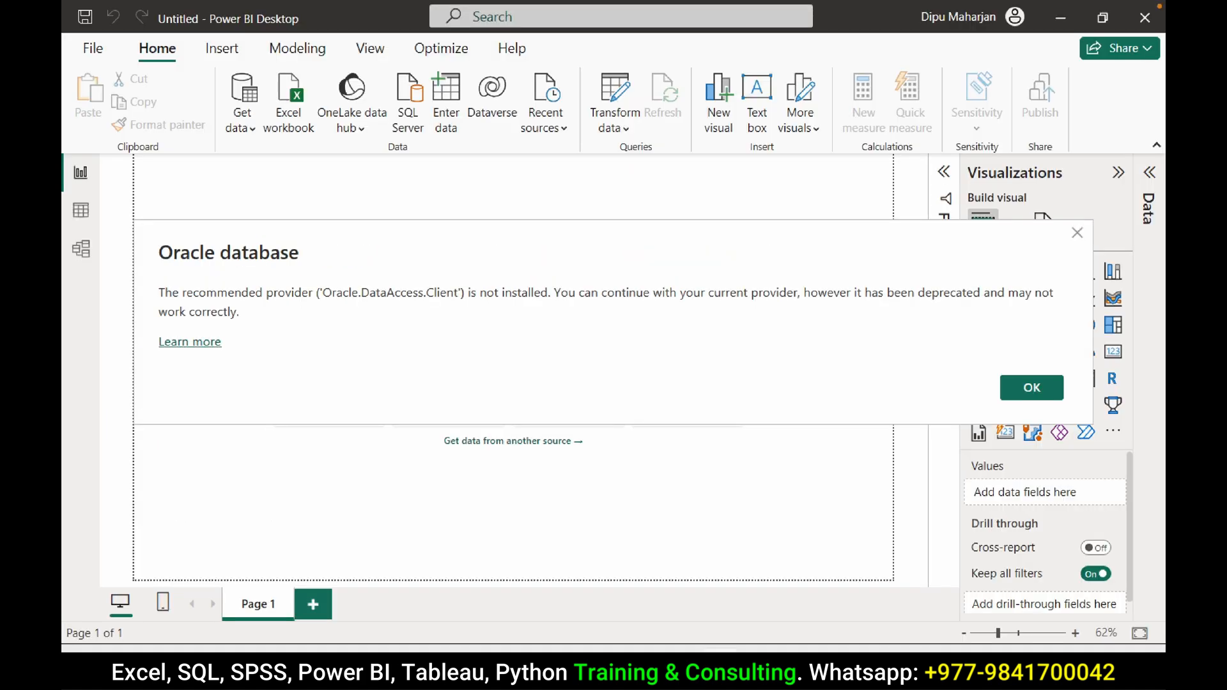
- Dismiss the missing-provider warning and close the Power BI start screen
{"action": "left_click", "coordinate": [1032, 387]}
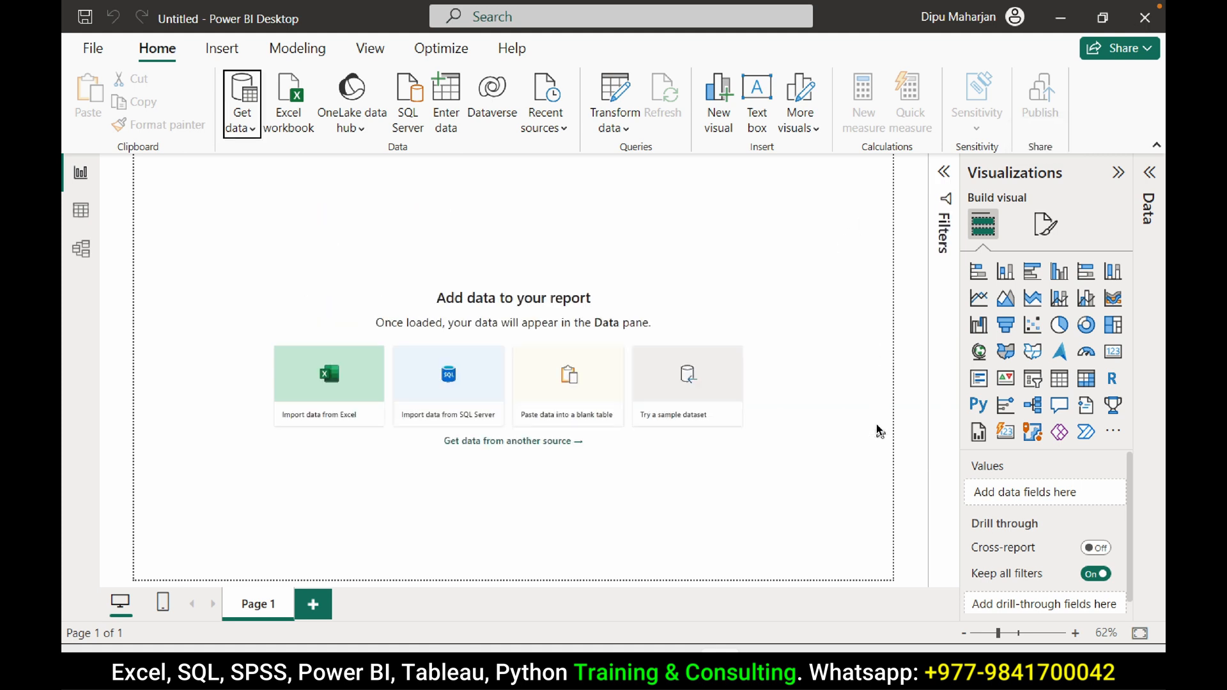
{"action": "left_click", "coordinate": [1145, 17]}
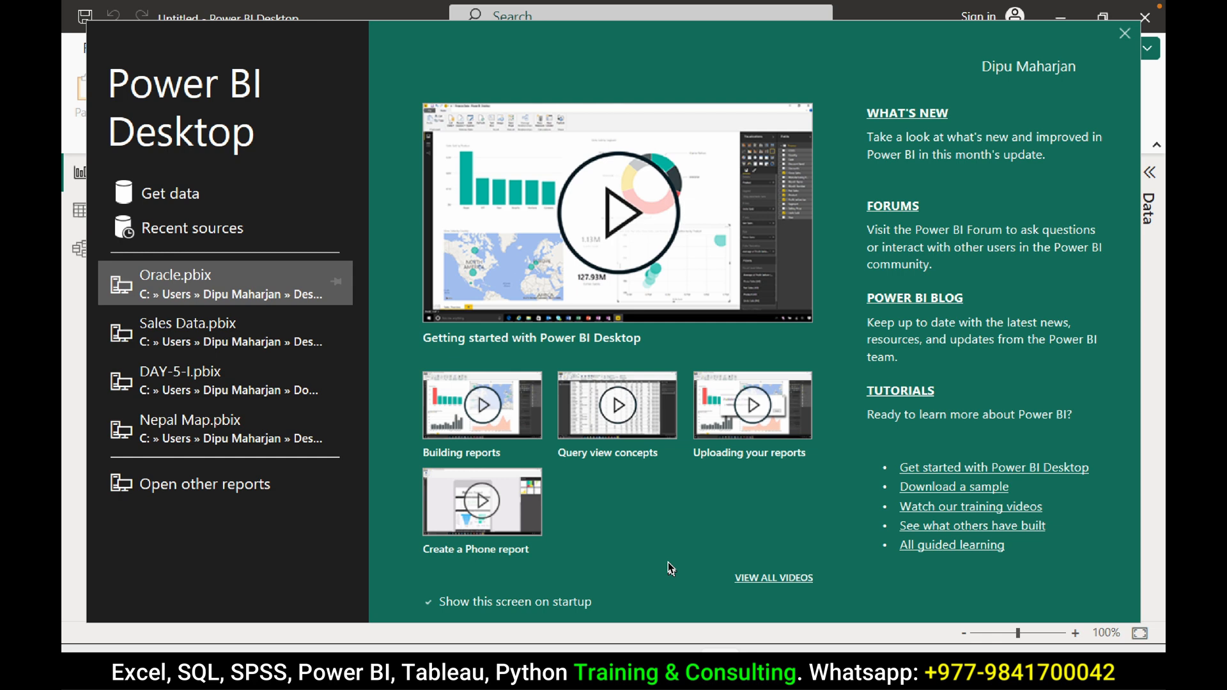
{"action": "left_click", "coordinate": [241, 98]}
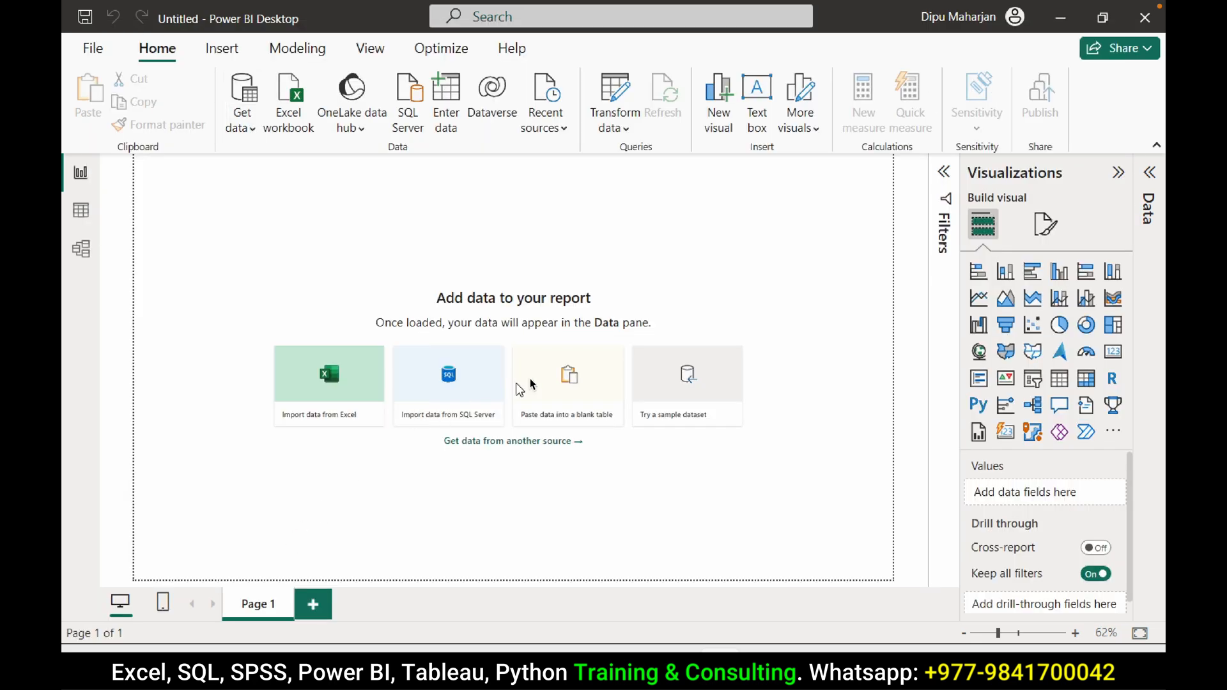
- Start Get Data again with the Oracle database connector, reaching the connection dialog
{"action": "left_click", "coordinate": [514, 441]}
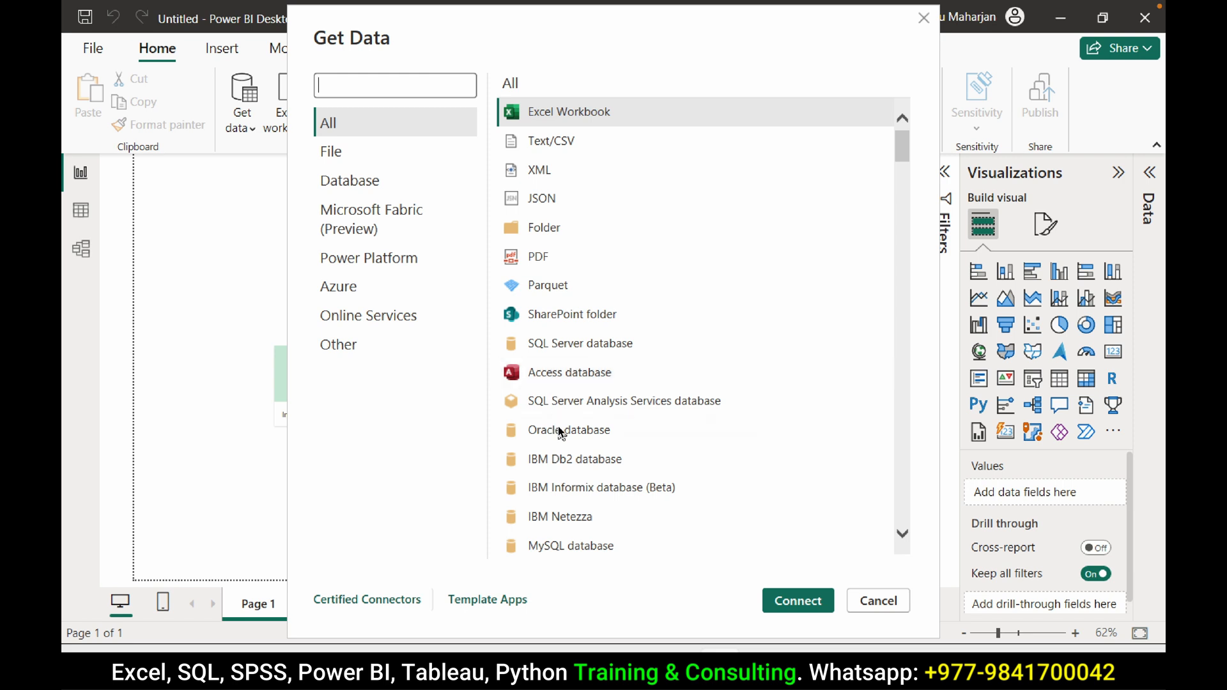
{"action": "left_click", "coordinate": [568, 429]}
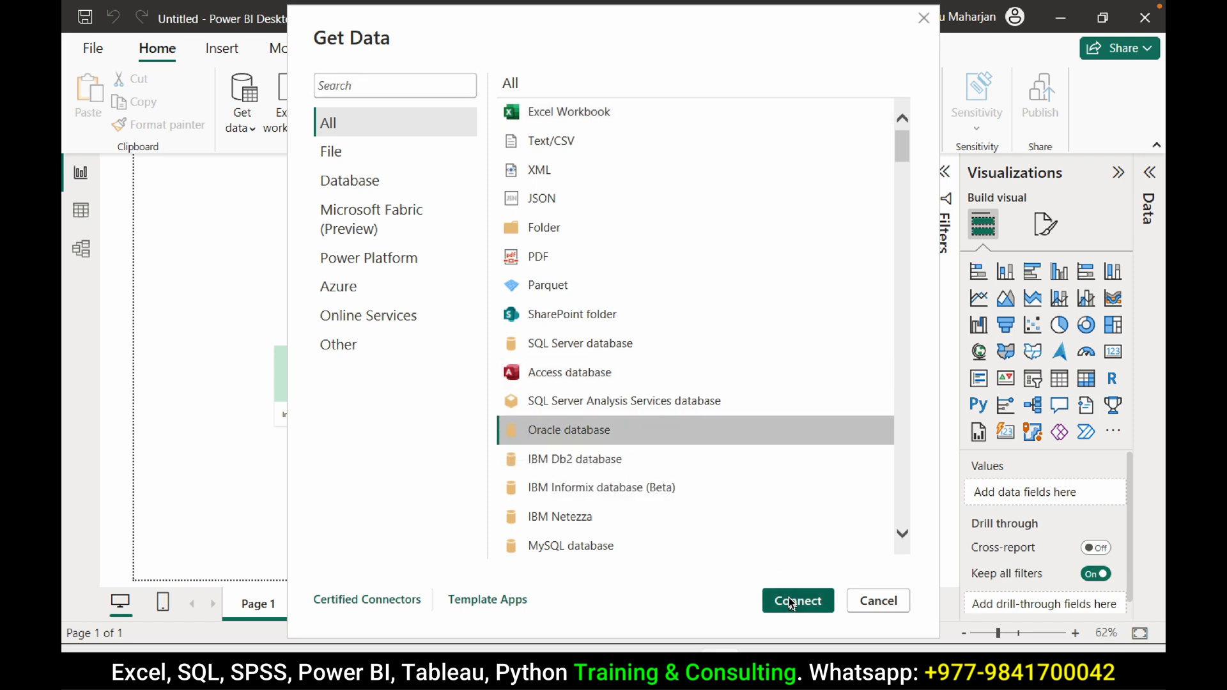
{"action": "left_click", "coordinate": [798, 601]}
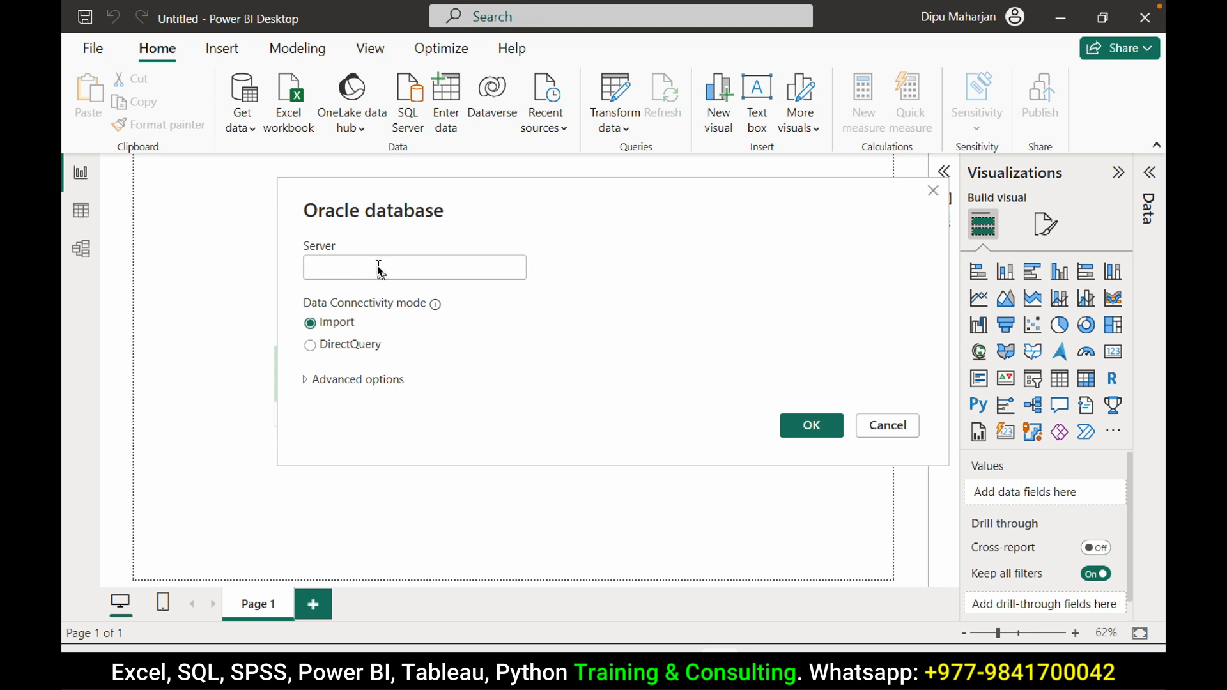
- Submit an Oracle connection to server localhost in Import mode, after reviewing Advanced options
{"action": "left_click", "coordinate": [414, 267]}
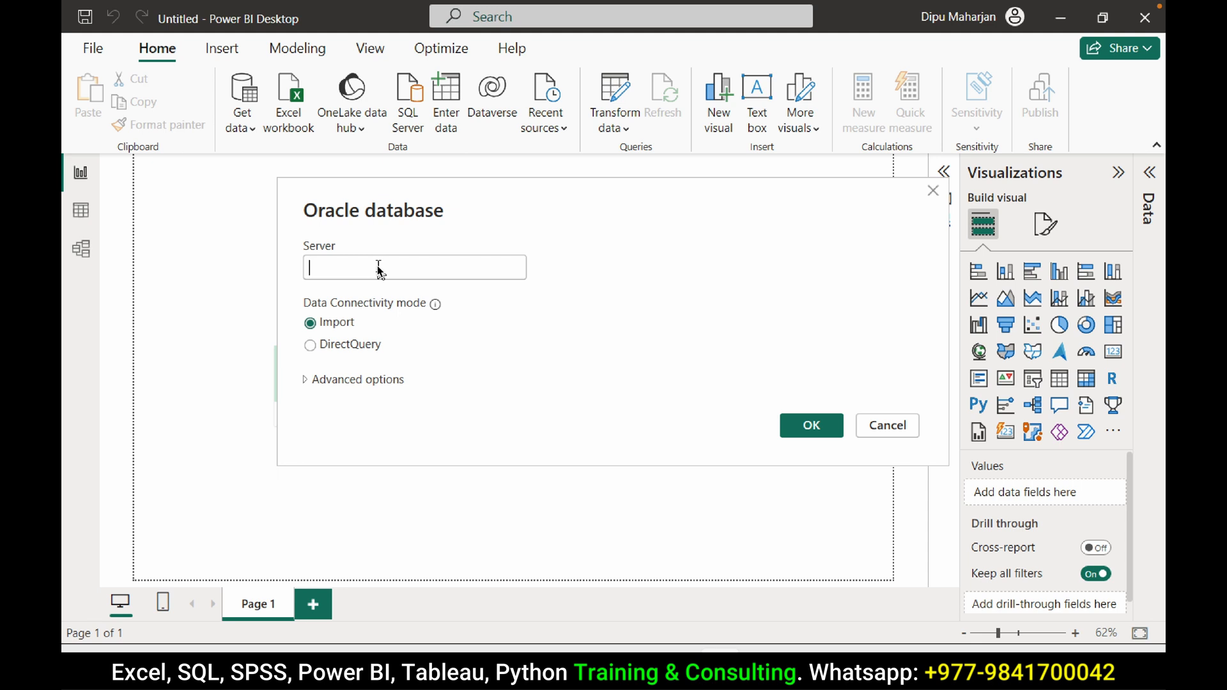
{"action": "type", "text": "localhost"}
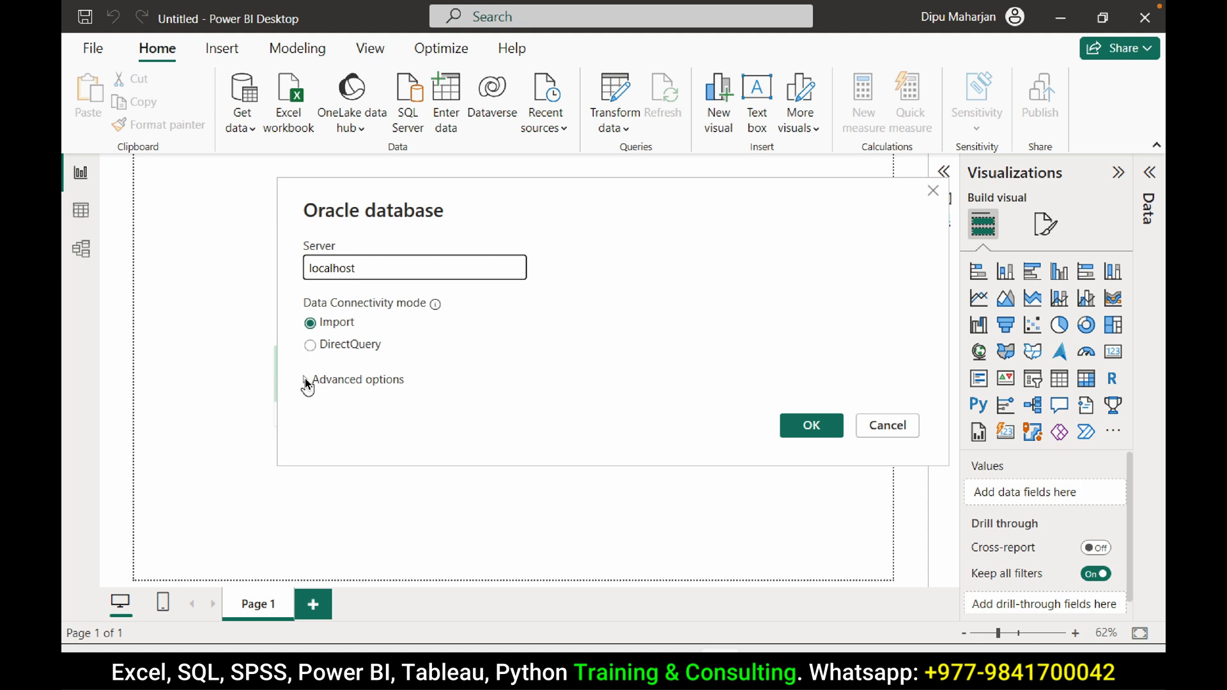
{"action": "left_click", "coordinate": [307, 380]}
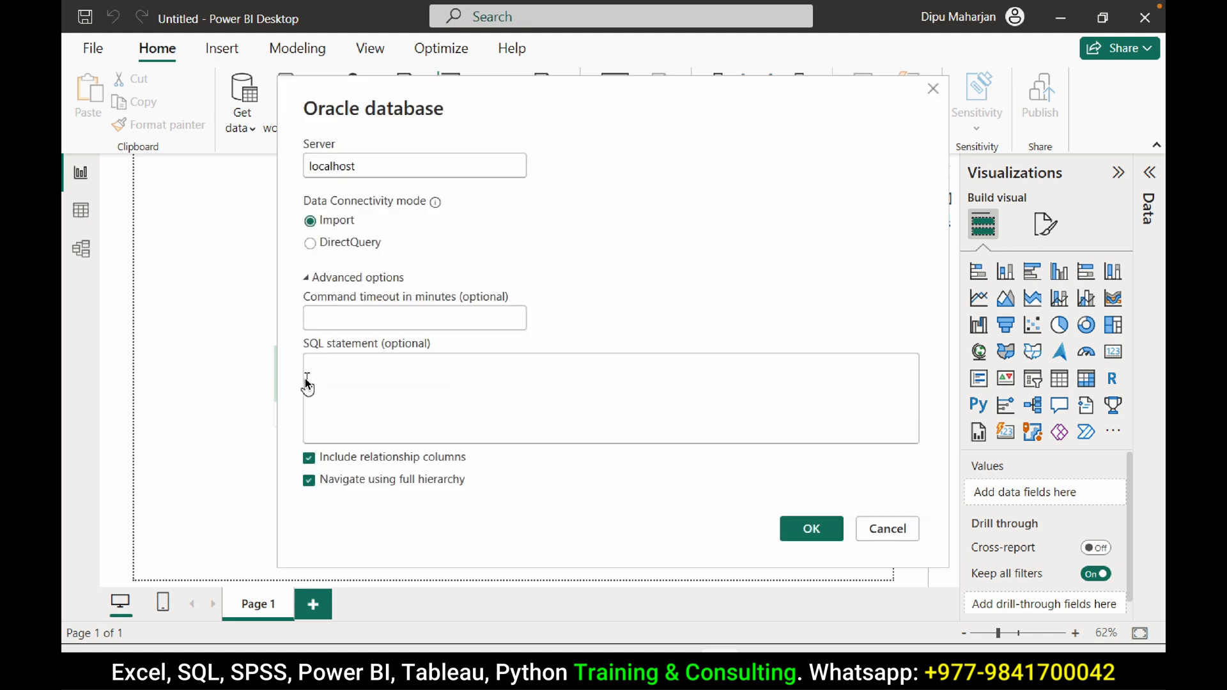
{"action": "left_click", "coordinate": [362, 384]}
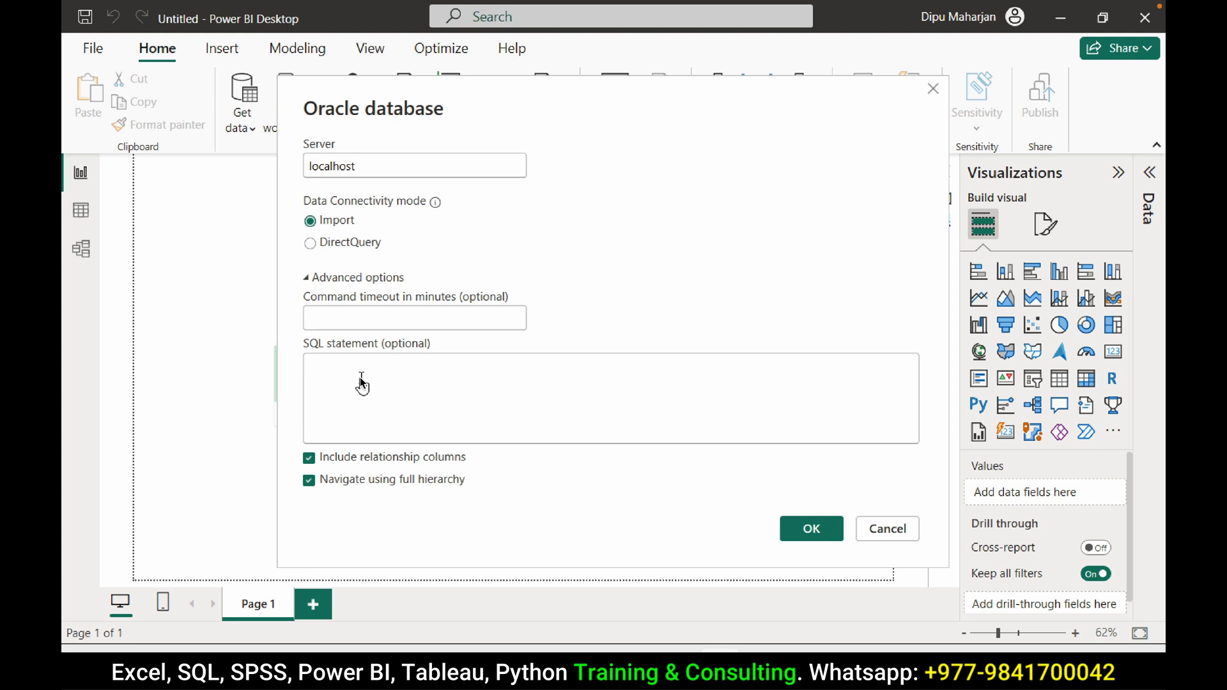
{"action": "left_click", "coordinate": [310, 277]}
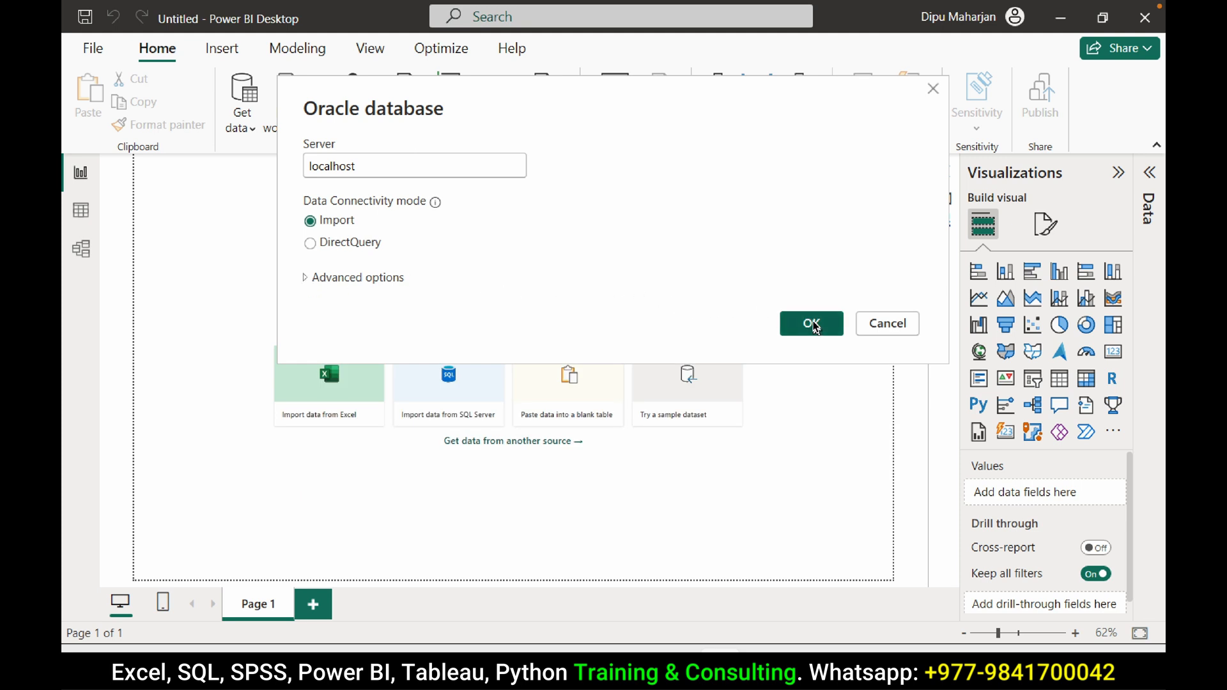
{"action": "left_click", "coordinate": [810, 323]}
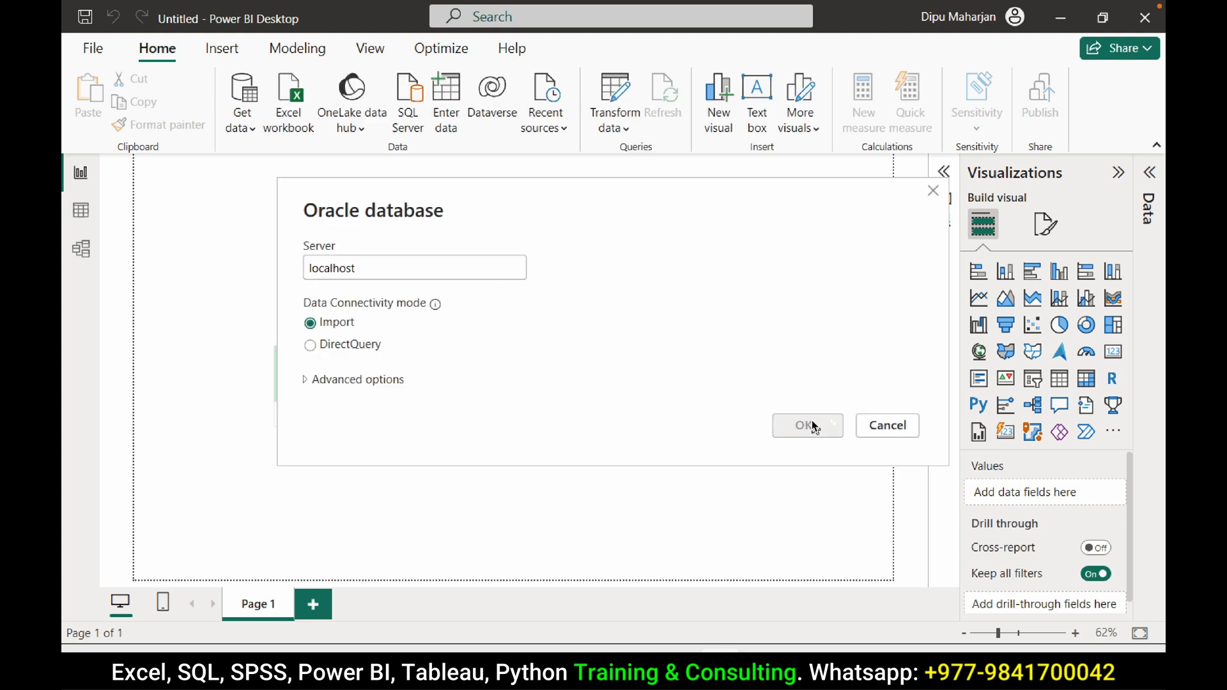
{"action": "left_click", "coordinate": [802, 425]}
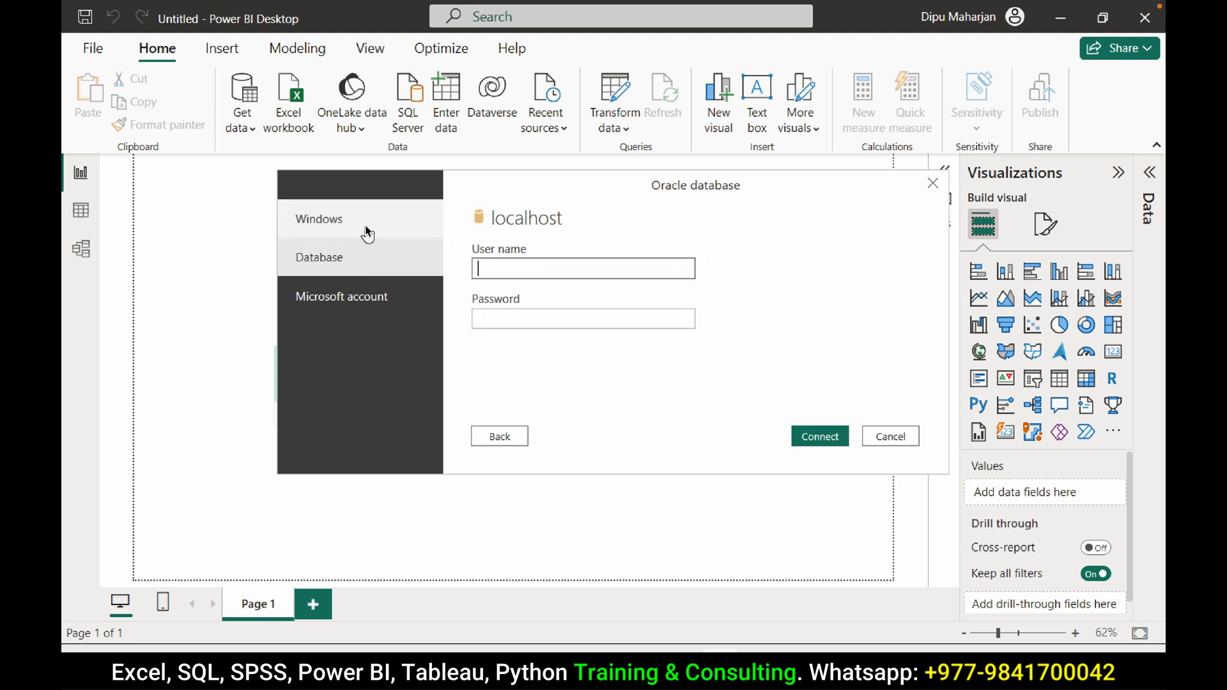
- Sign in with Database credentials as user hr with its password and connect
{"action": "left_click", "coordinate": [318, 219]}
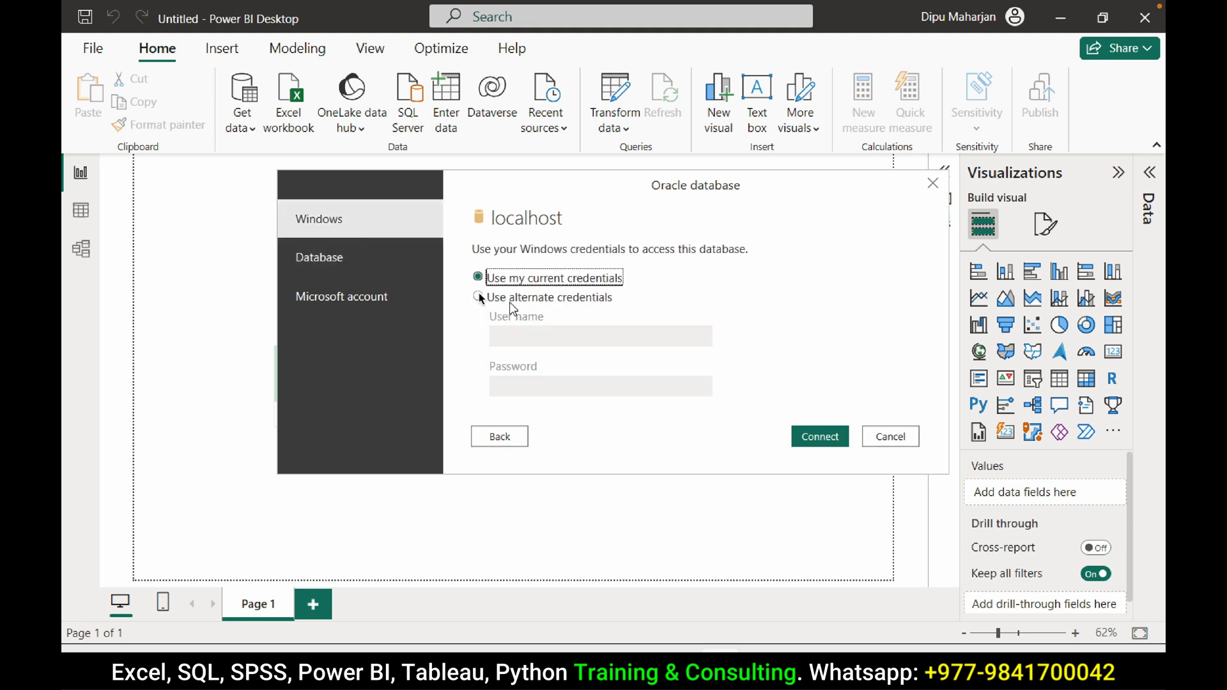
{"action": "left_click", "coordinate": [320, 257]}
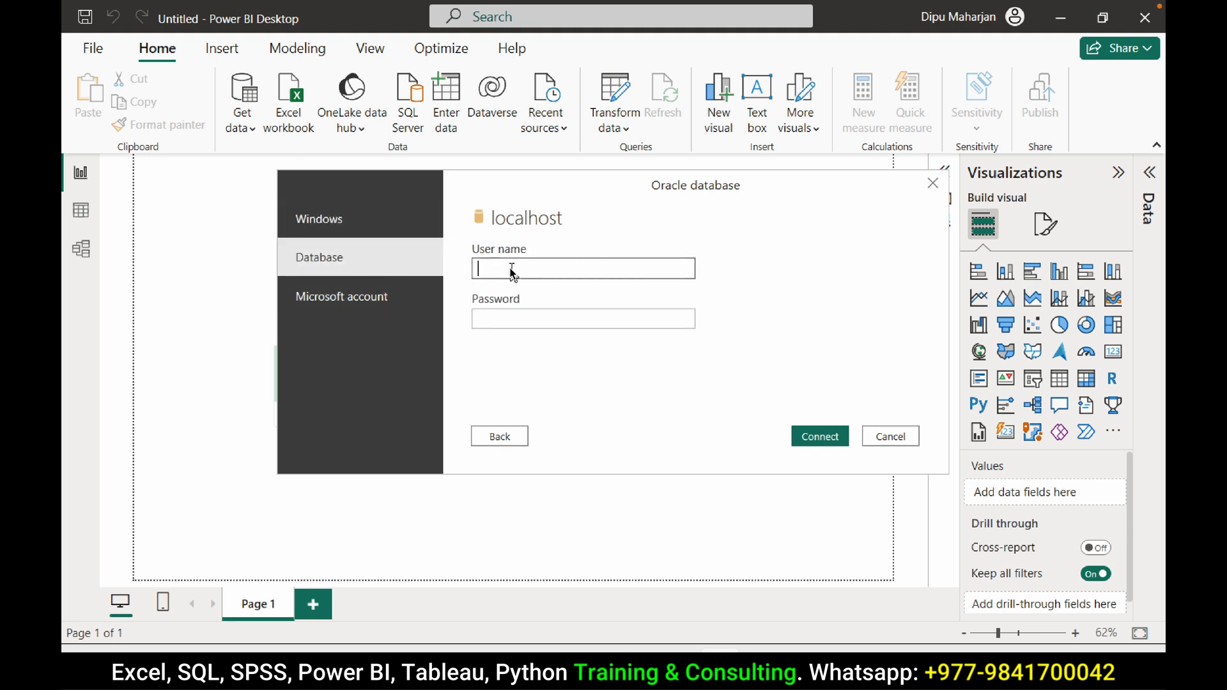
{"action": "type", "text": "hr"}
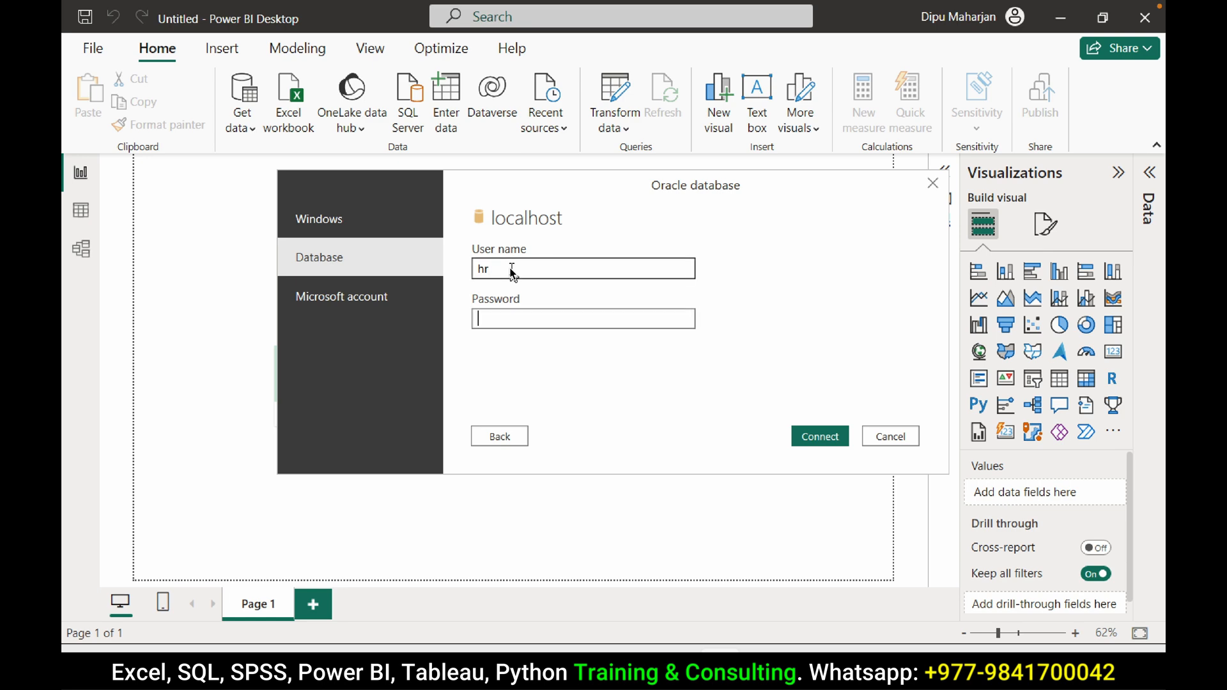
{"action": "type", "text": "••"}
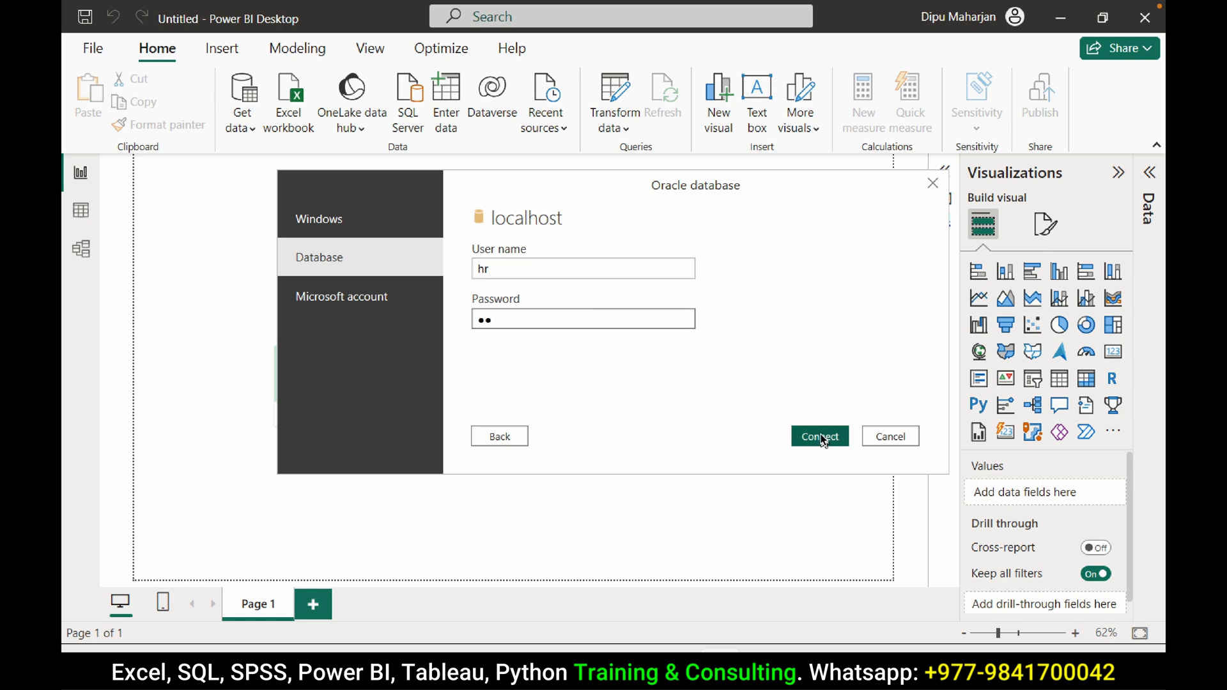
{"action": "left_click", "coordinate": [818, 436]}
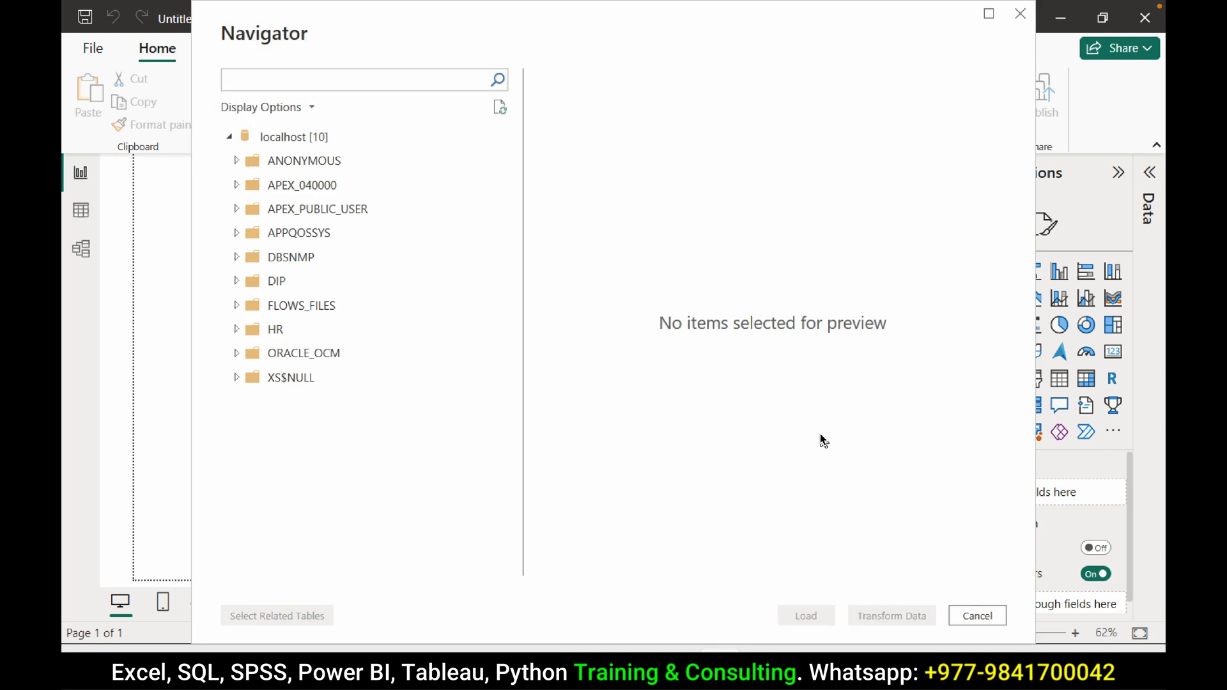
{"action": "mouse_move", "coordinate": [391, 262]}
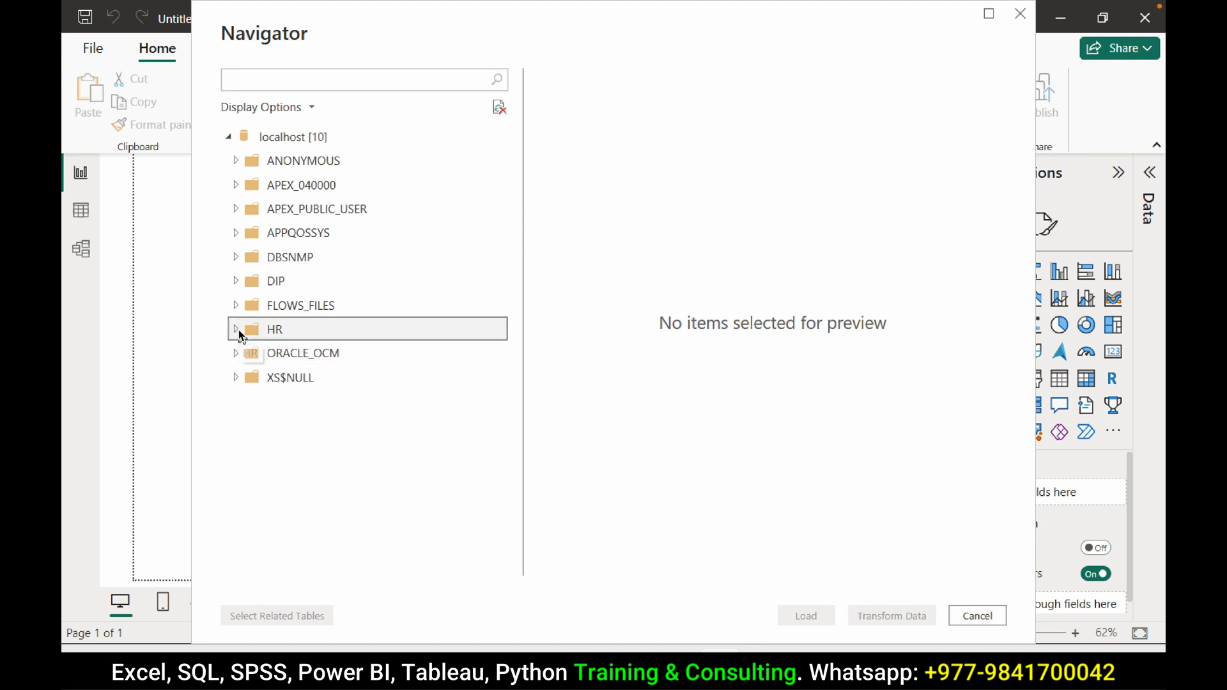
- Select the HR tables from COUNTRIES through REGIONS in Navigator and load them into the model
{"action": "left_click", "coordinate": [237, 329]}
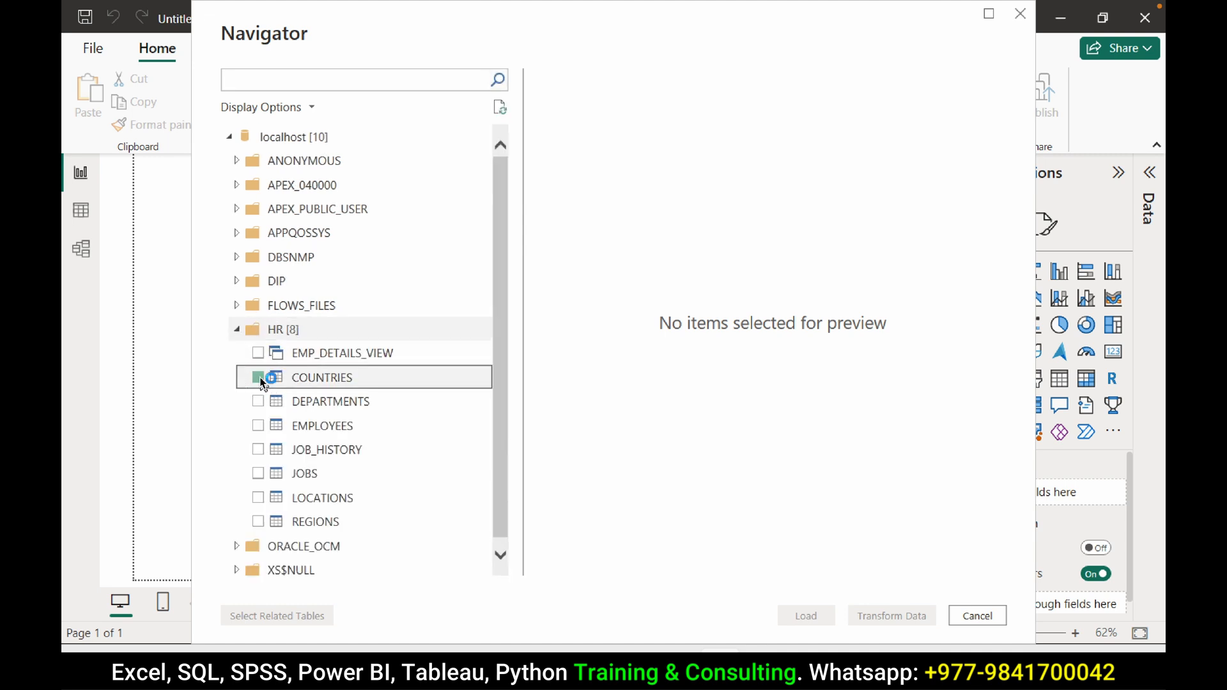
{"action": "left_click", "coordinate": [258, 425]}
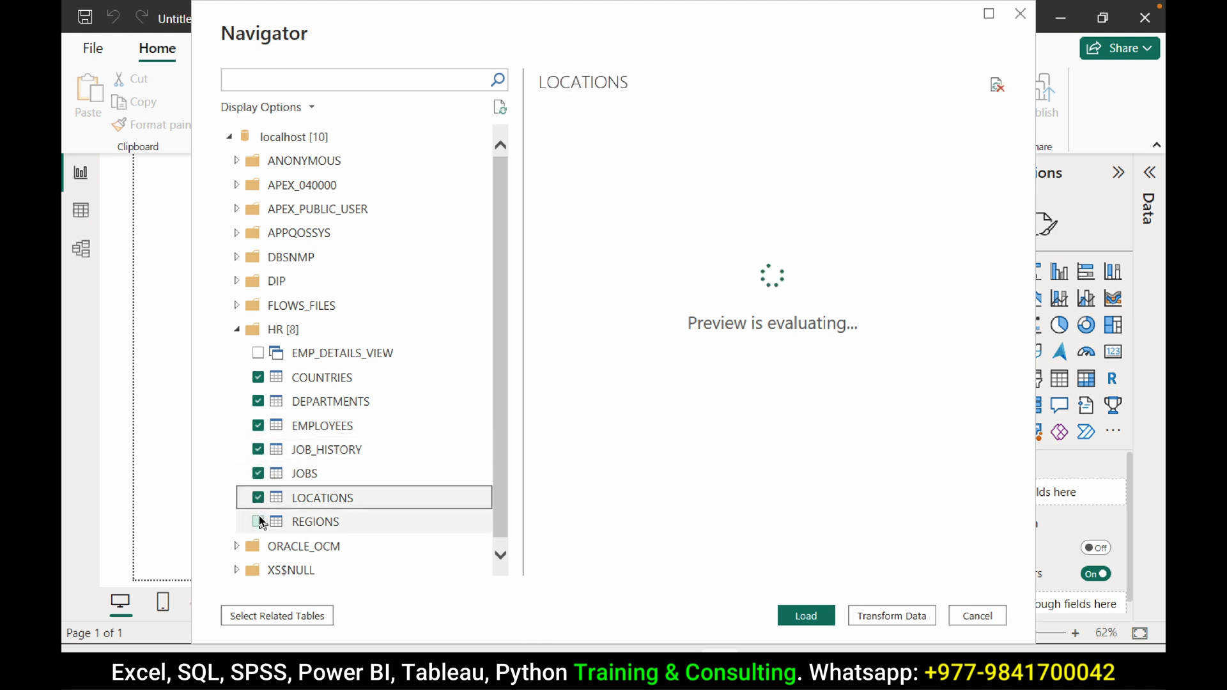
{"action": "left_click", "coordinate": [258, 521]}
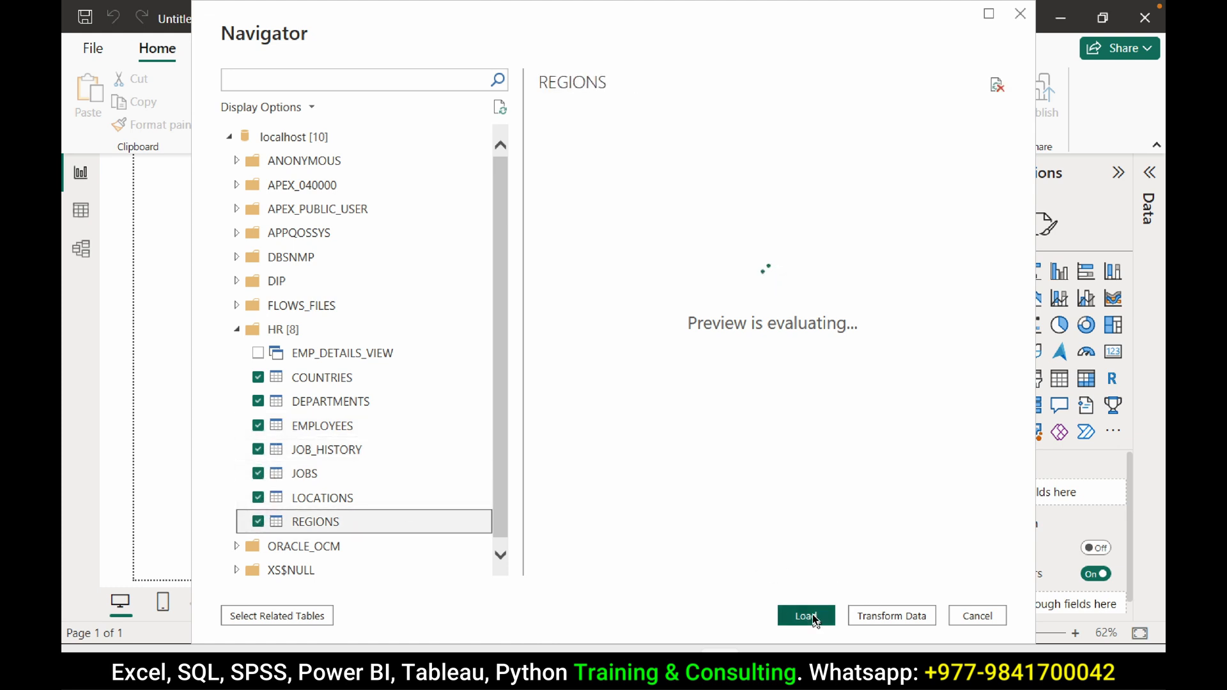
{"action": "left_click", "coordinate": [806, 616]}
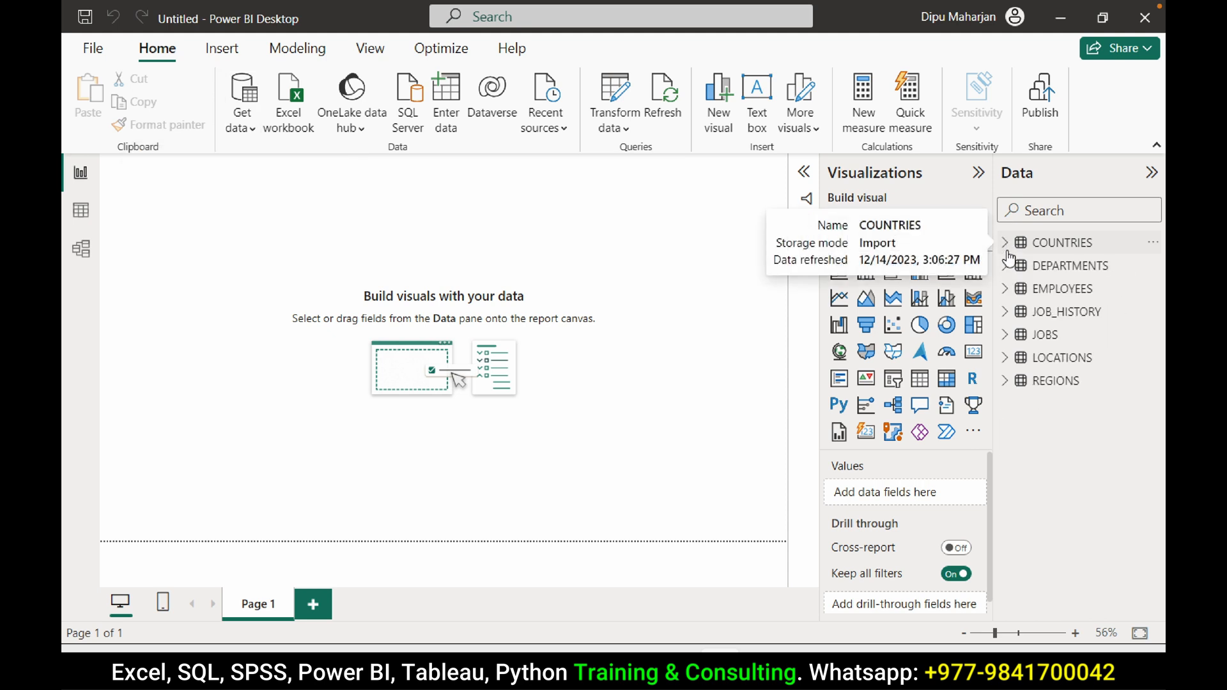
- Preview COUNTRIES (25 rows) and EMPLOYEES (107 rows) in Data view
{"action": "left_click", "coordinate": [1006, 266]}
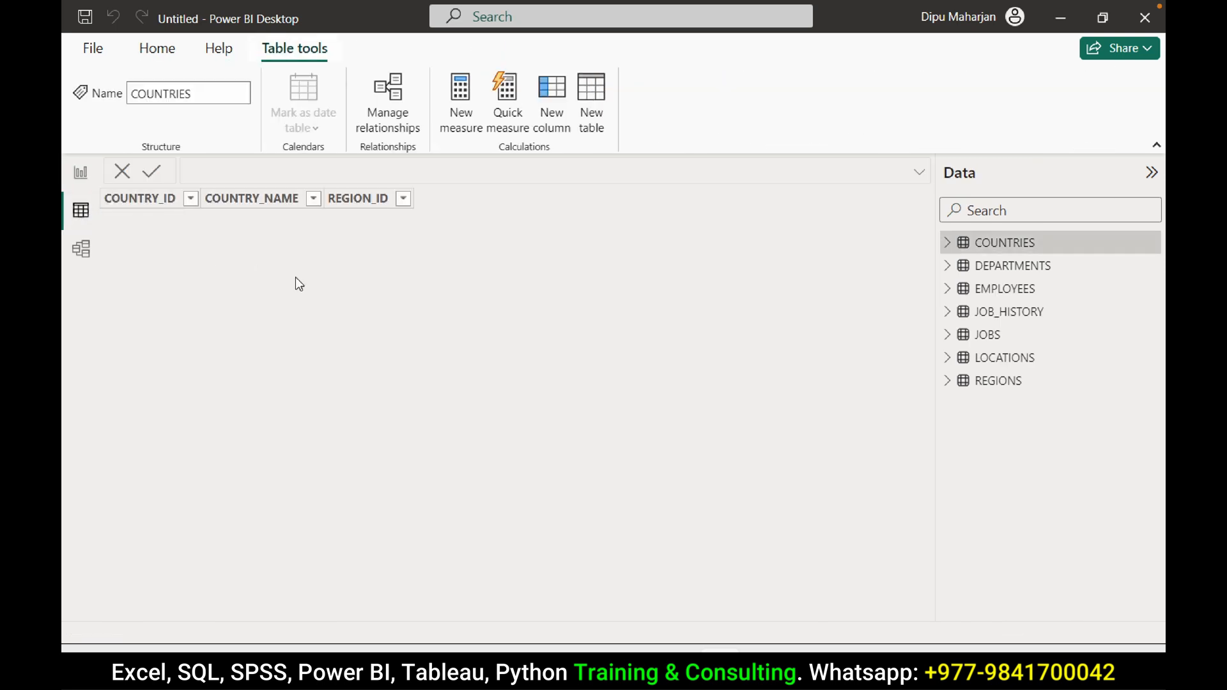
{"action": "left_click", "coordinate": [1005, 241]}
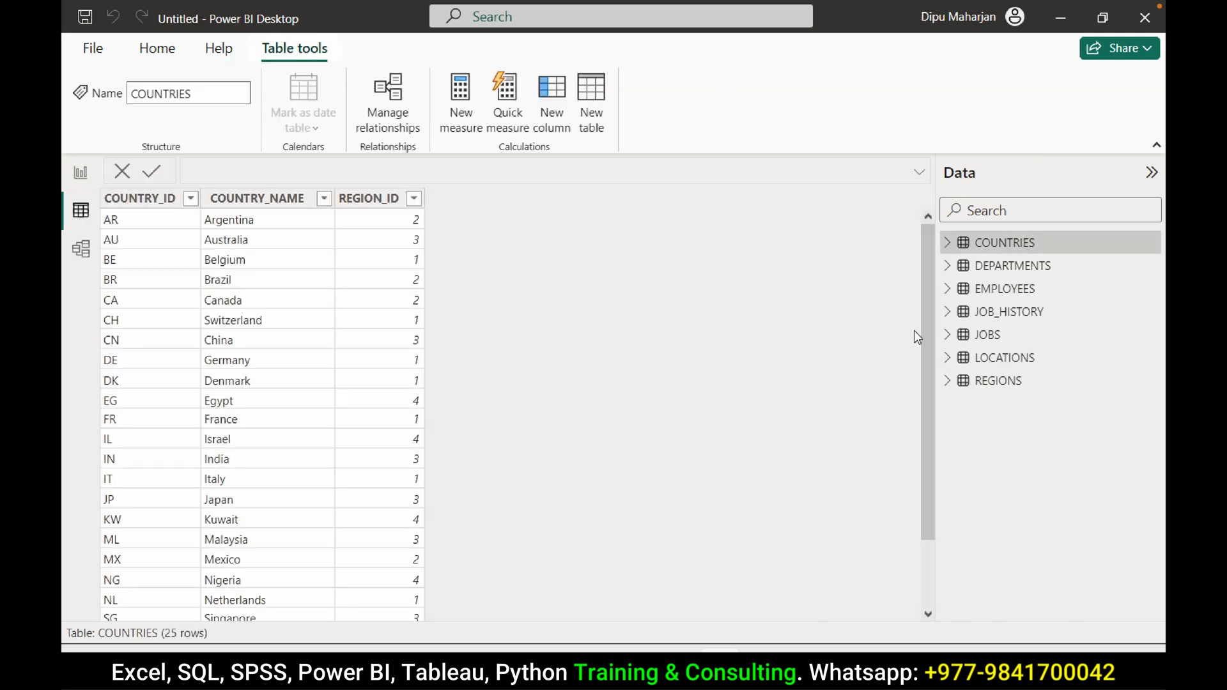
{"action": "left_click", "coordinate": [1005, 287]}
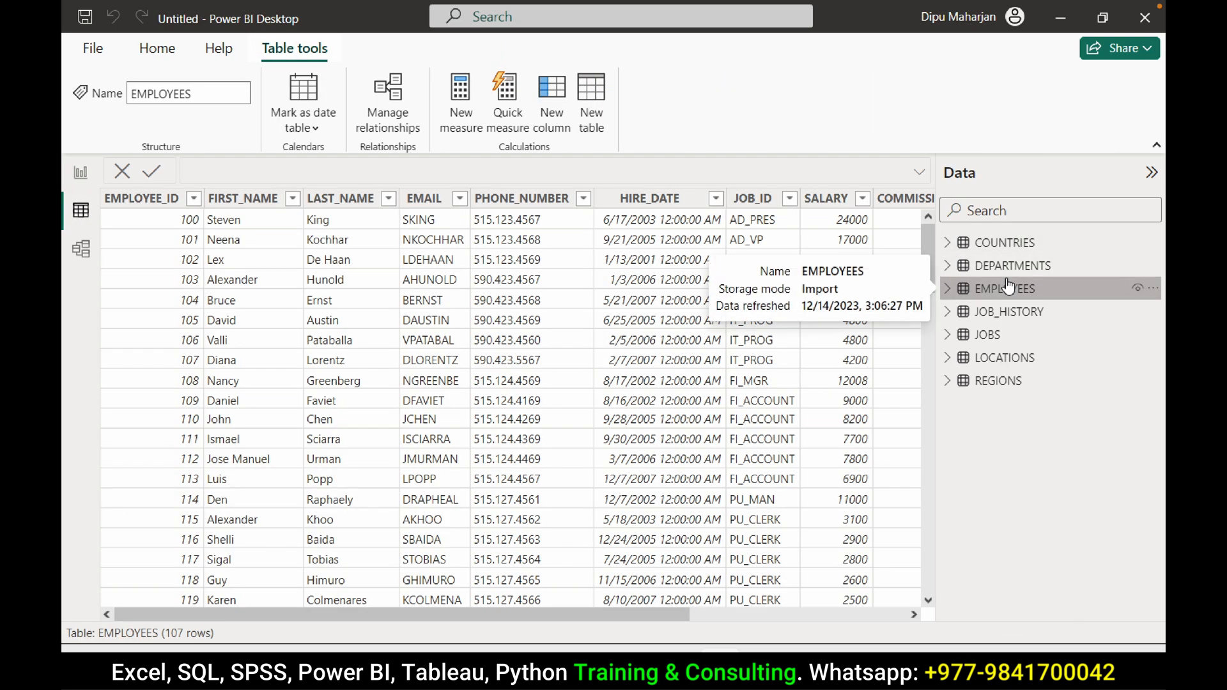